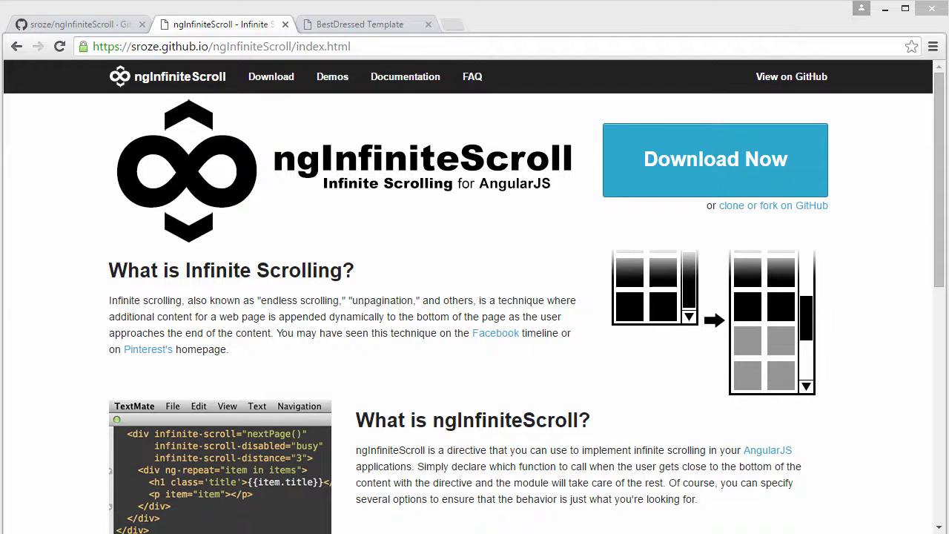
Step: Switch to the running BestDressed app and scroll through its grid of looks
click(373, 24)
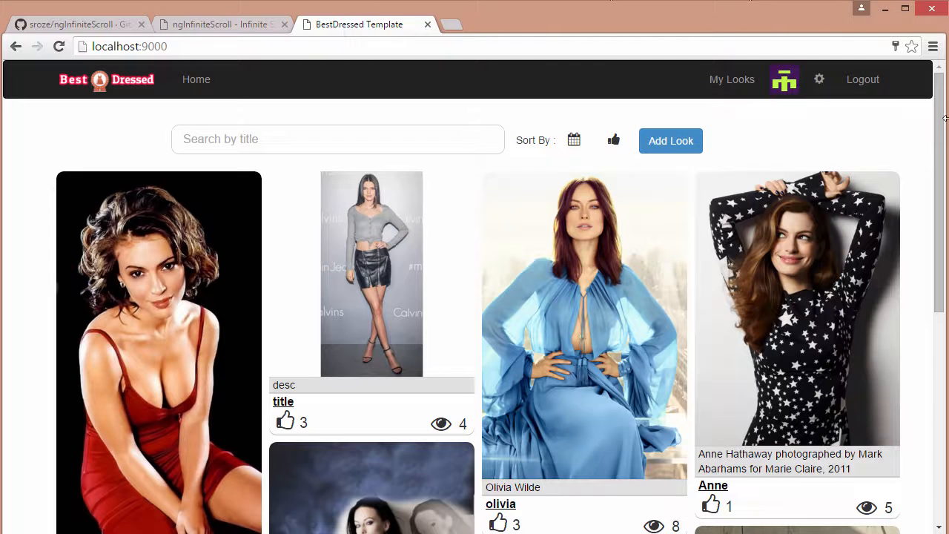
scroll(down, 3)
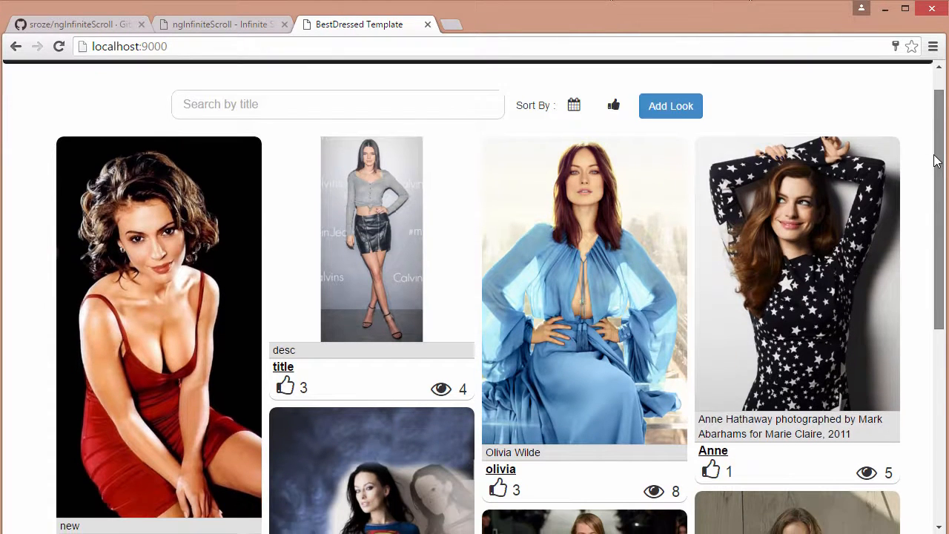
scroll(down, 3)
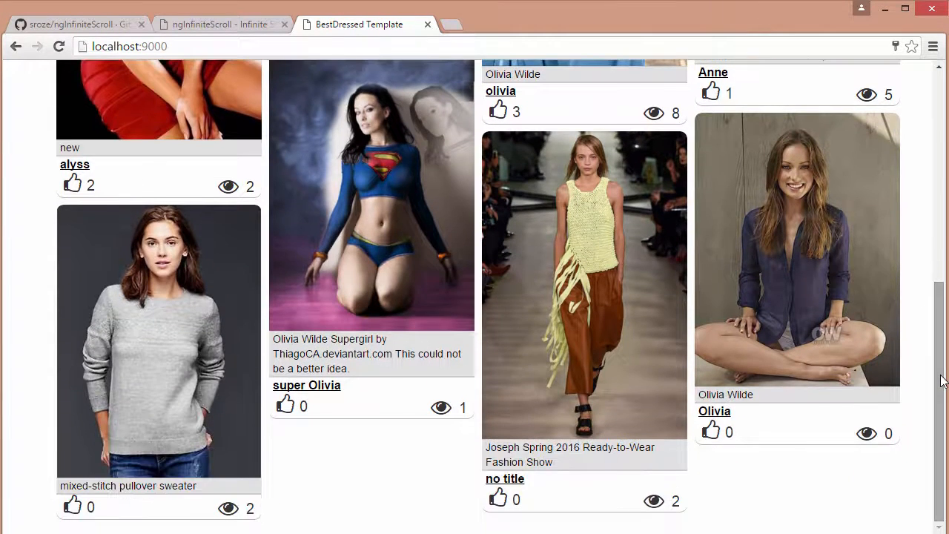
scroll(up, 3)
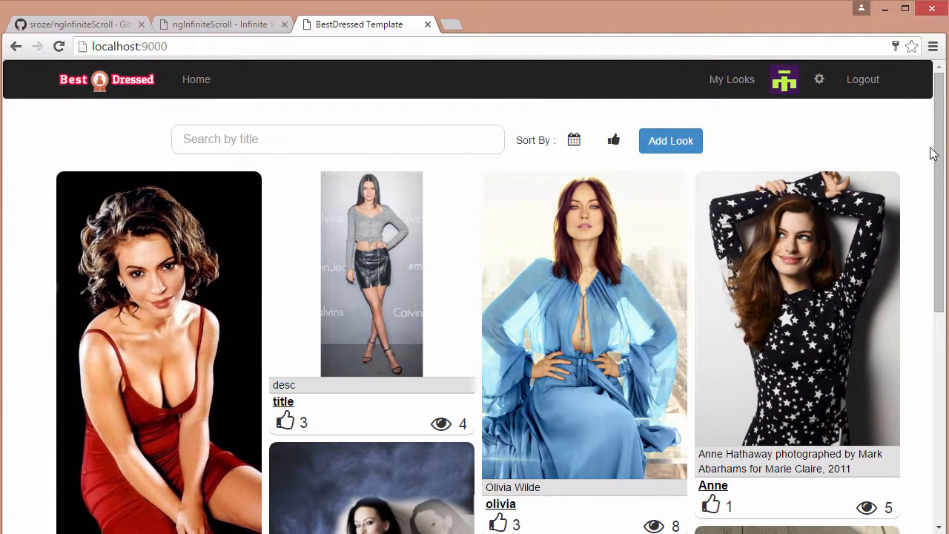
mouse_move(939, 135)
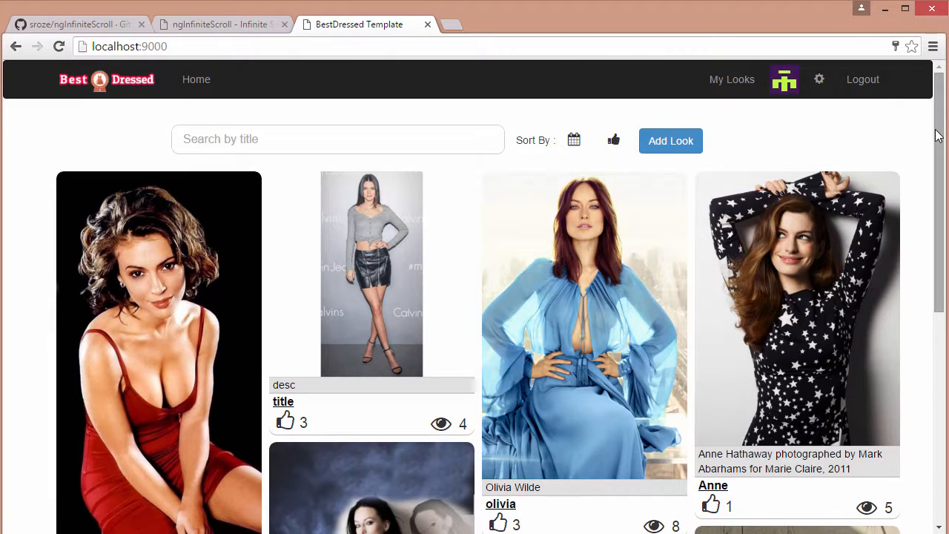
scroll(down, 3)
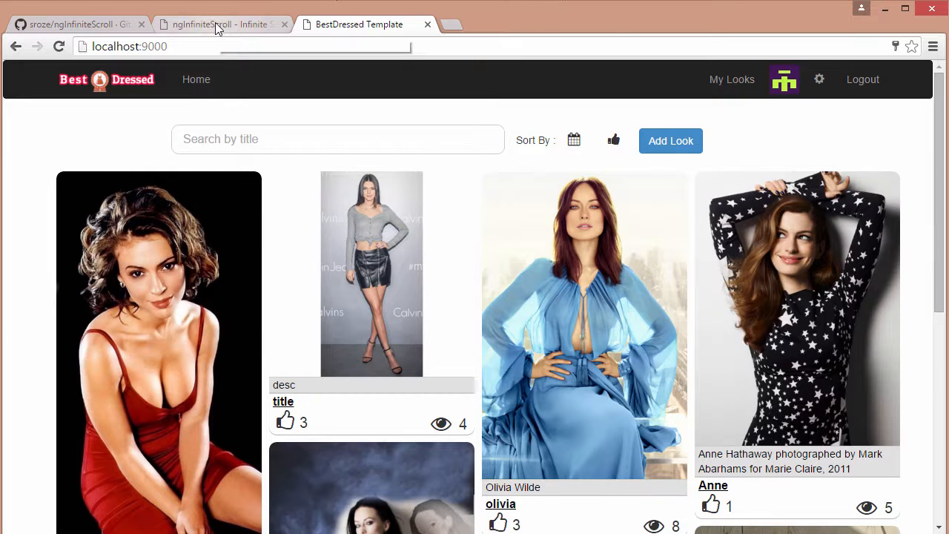
Step: Go from the ngInfiniteScroll docs to its sroze/ngInfiniteScroll GitHub repository page
click(219, 23)
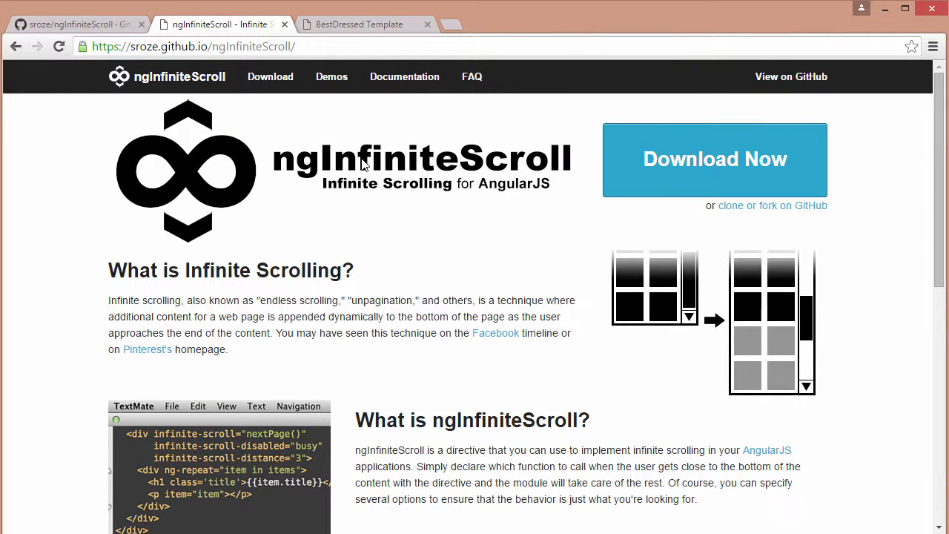
mouse_move(250, 172)
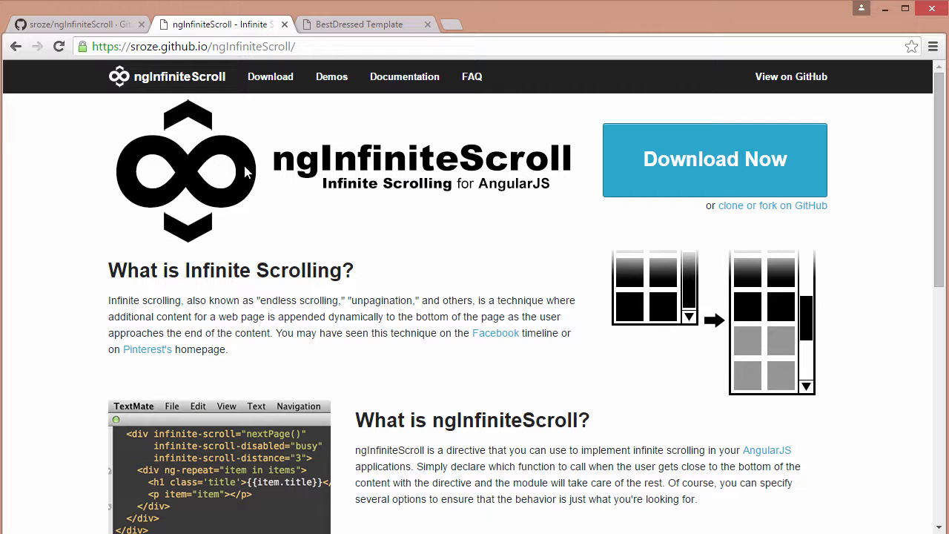
click(75, 16)
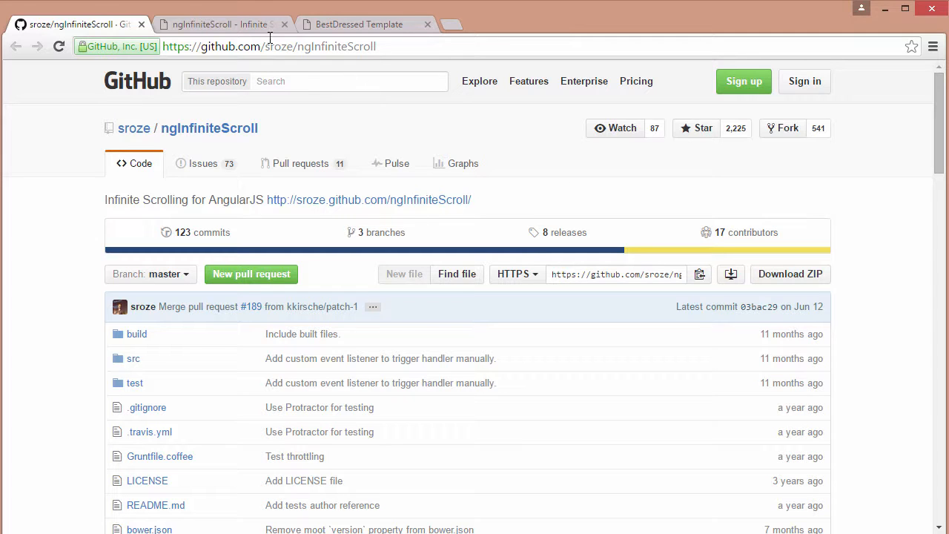
click(356, 23)
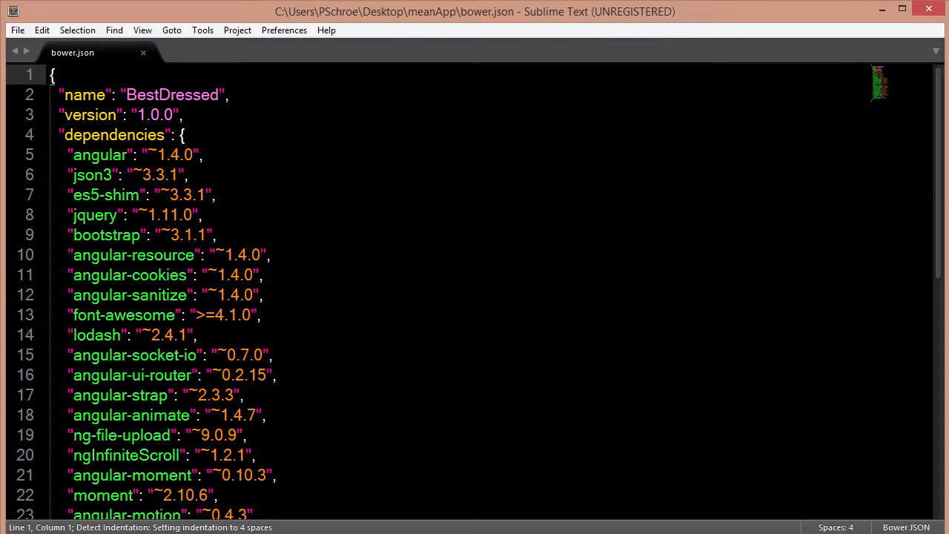
Step: Check bower.json lists ngInfiniteScroll, then open client/index.html in the editor
scroll(down, 3)
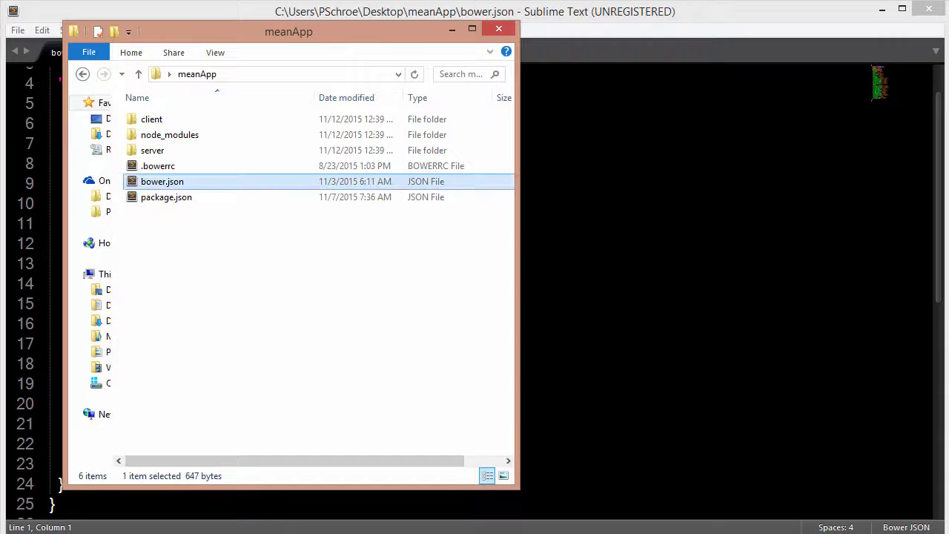
mouse_move(195, 133)
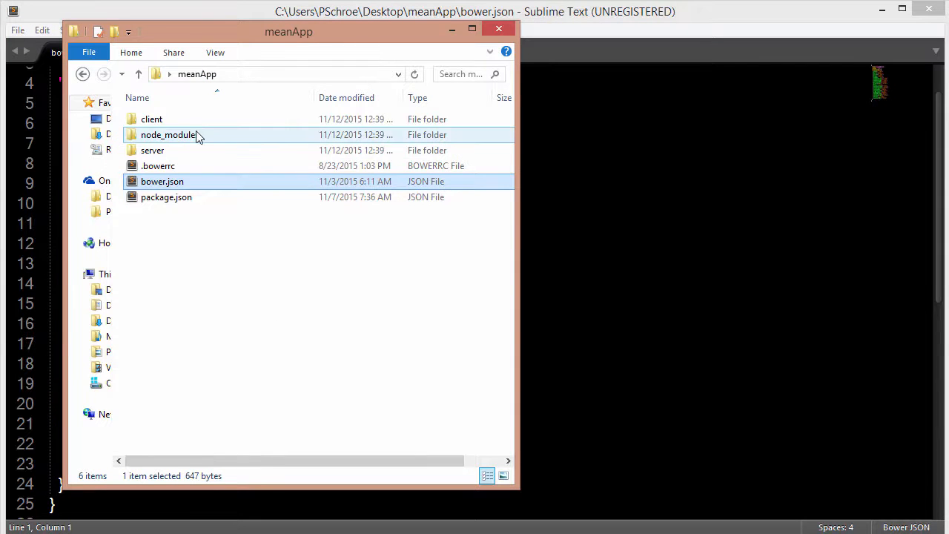
double_click(148, 119)
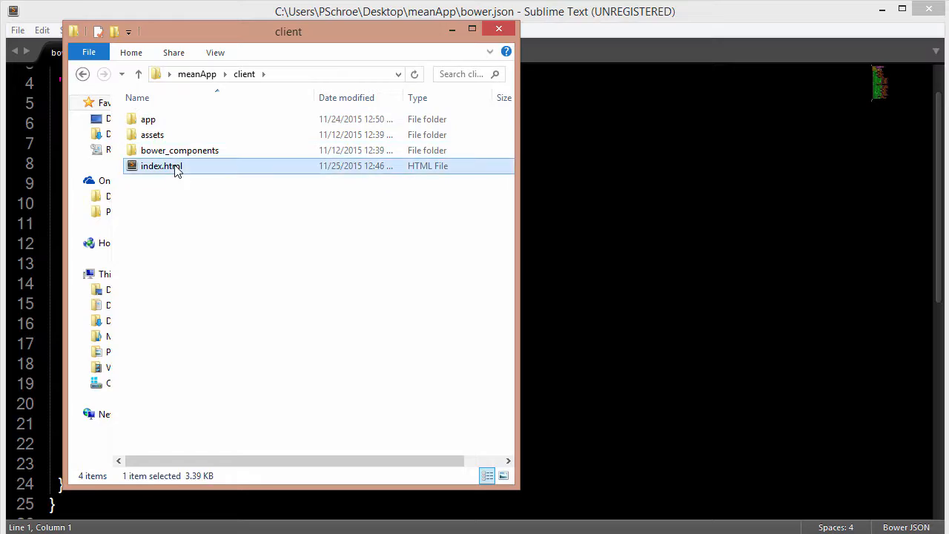
double_click(160, 166)
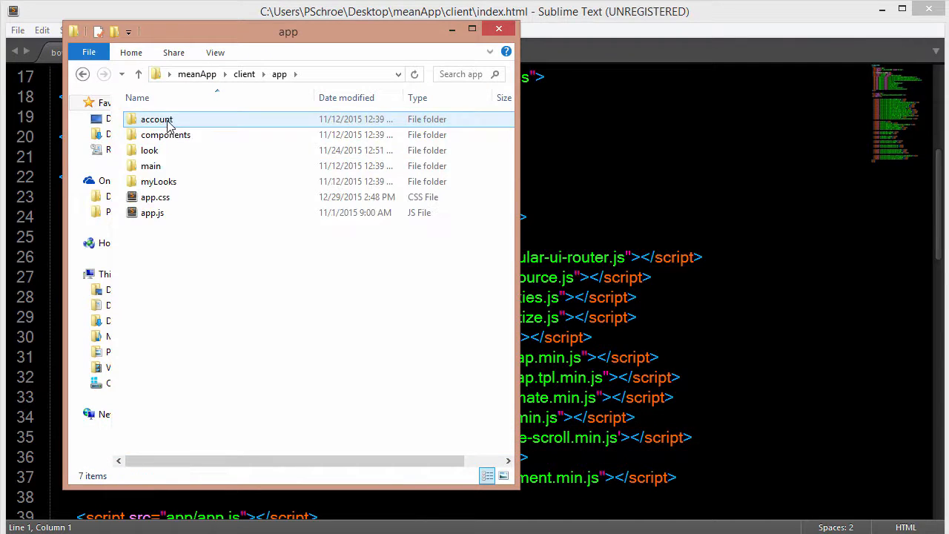
Step: Add 'infinite-scroll' to the angular.module dependency array in app.js and save
double_click(151, 213)
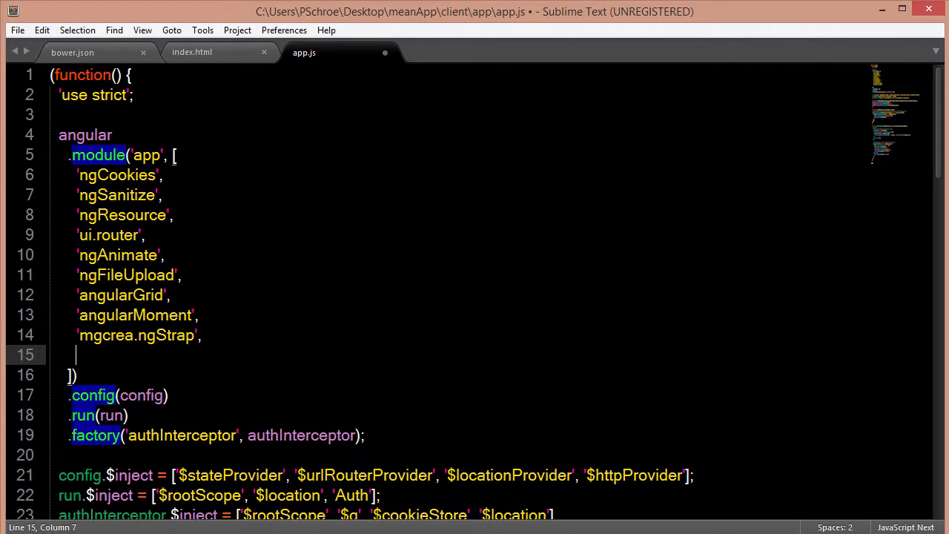
text('infinite)
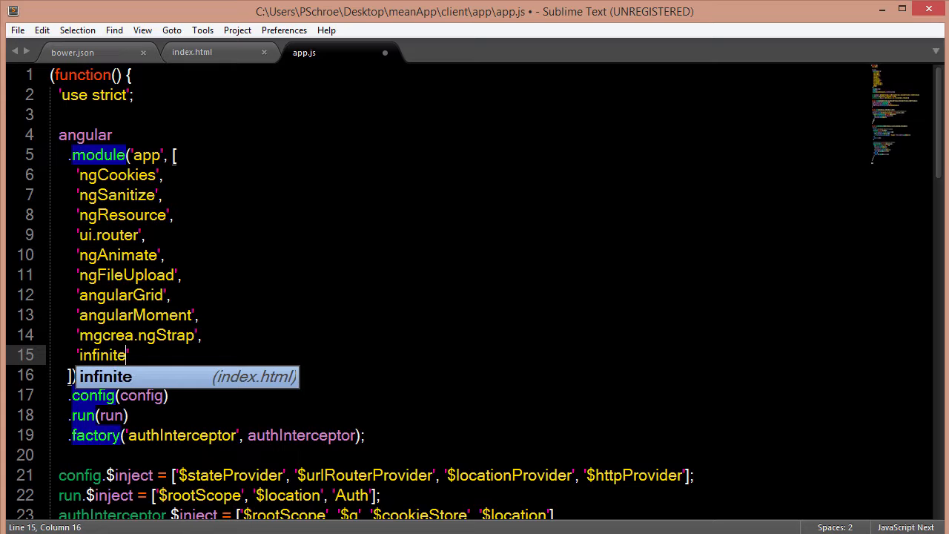
text(-scroll)
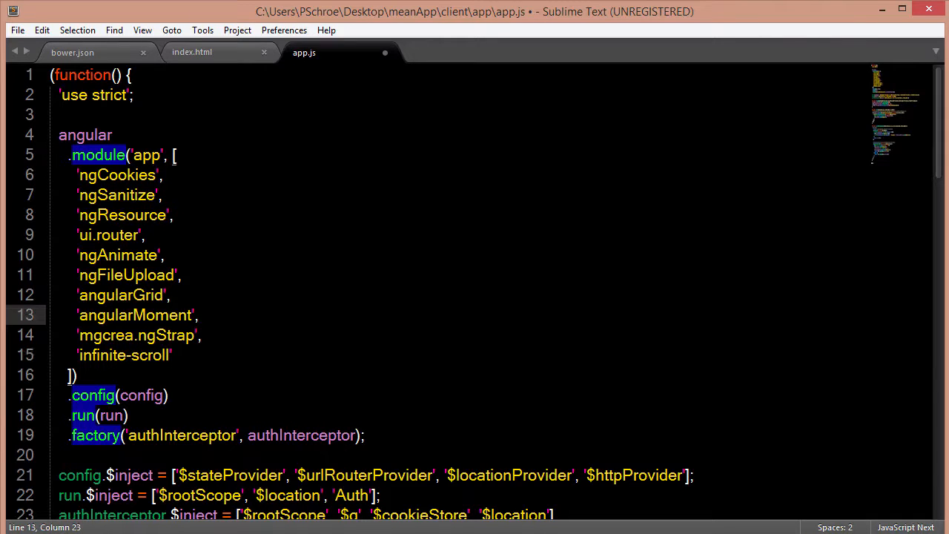
key(ctrl+s)
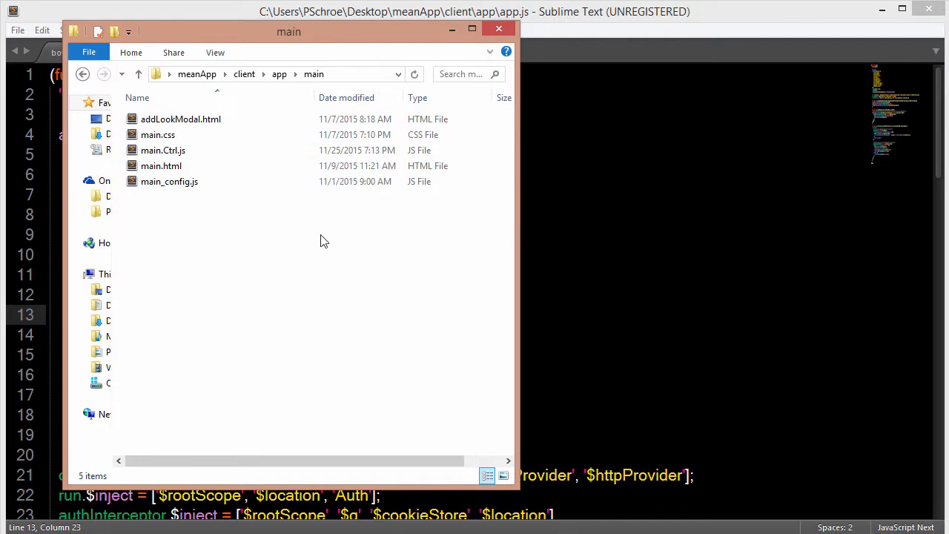
Step: Open main.Ctrl.js and main.html from the main folder and scroll main.html to its end
click(160, 166)
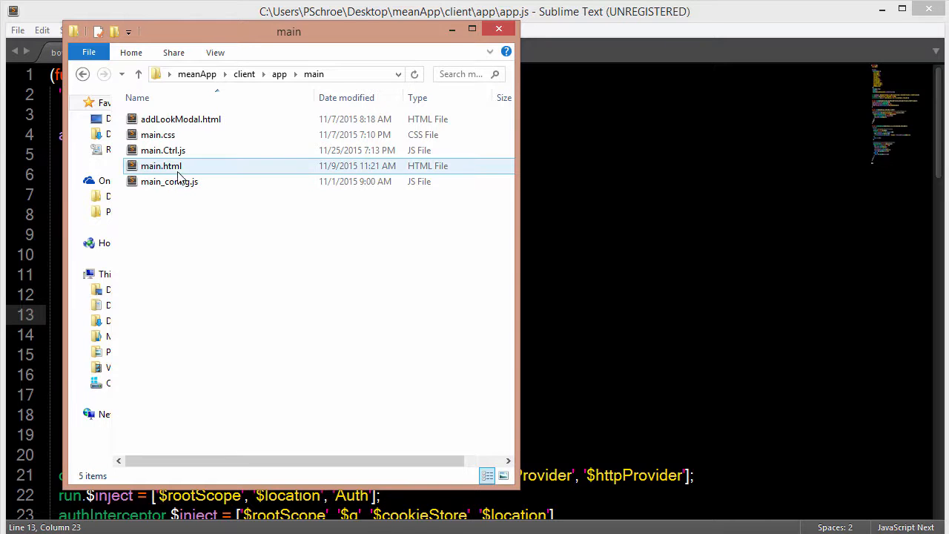
click(162, 150)
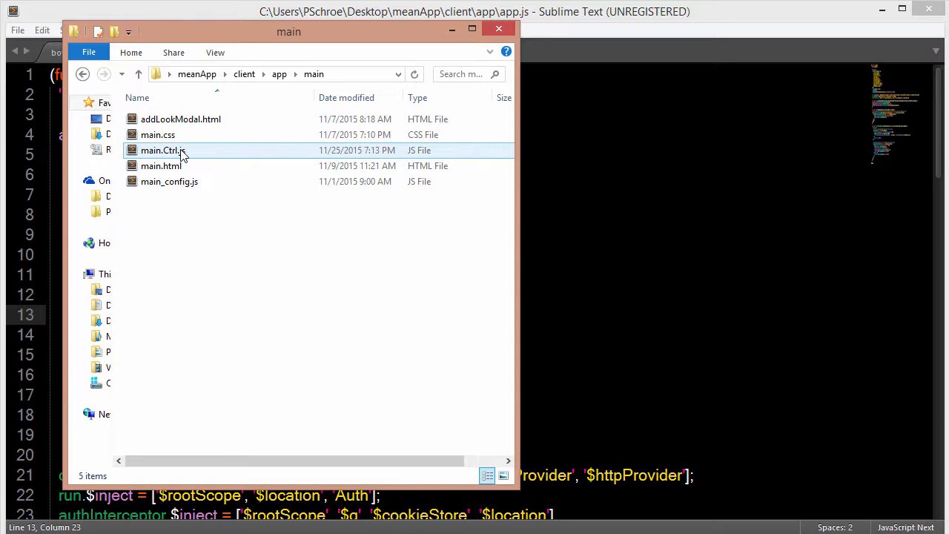
double_click(158, 149)
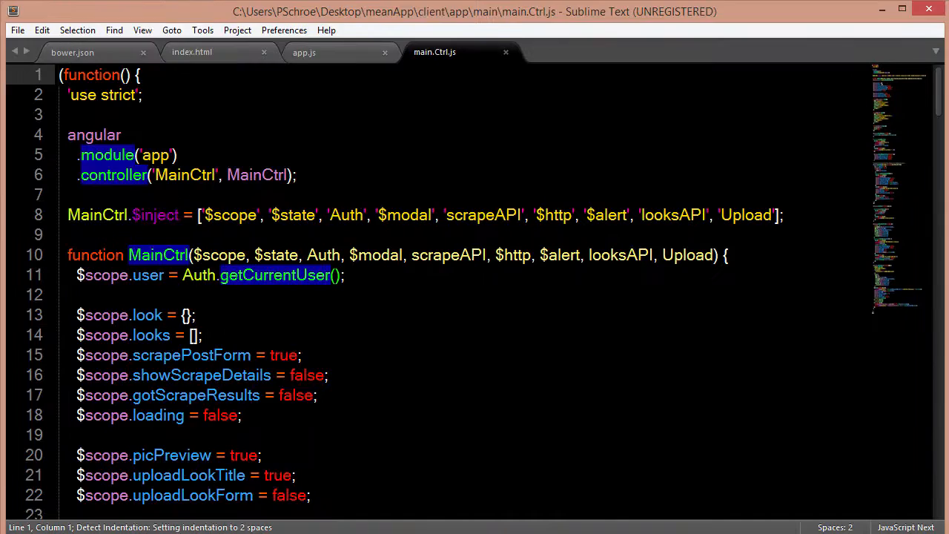
click(549, 52)
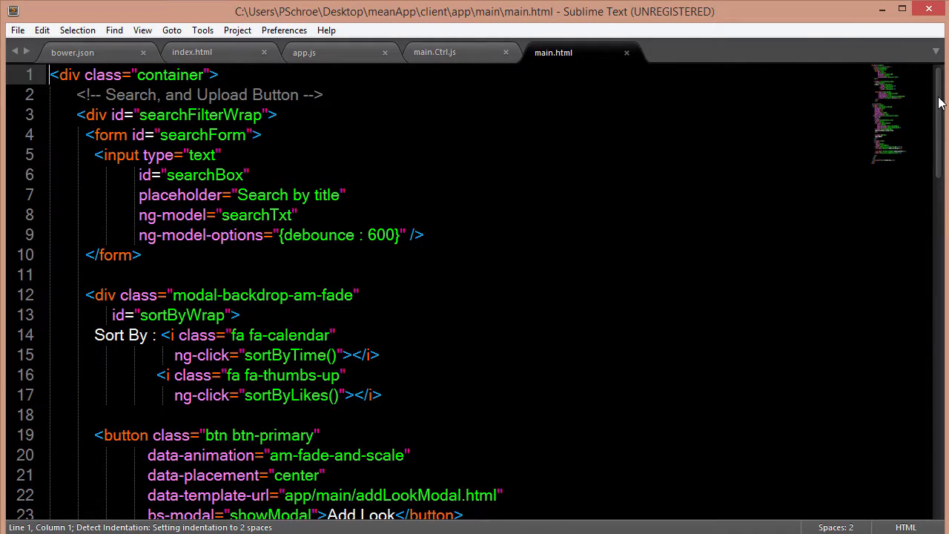
scroll(down, 3)
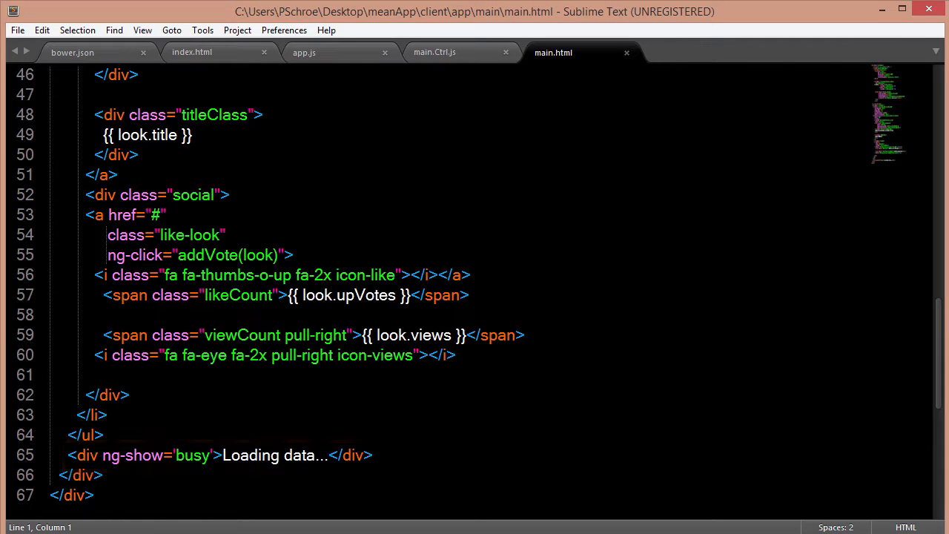
mouse_move(943, 361)
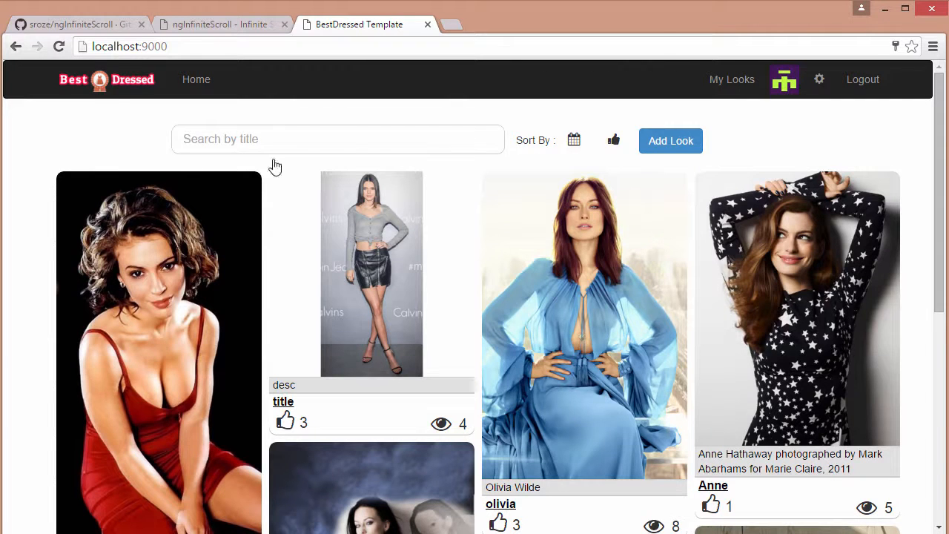
Step: Review the Parameters section of the ngInfiniteScroll documentation in Chrome
click(215, 24)
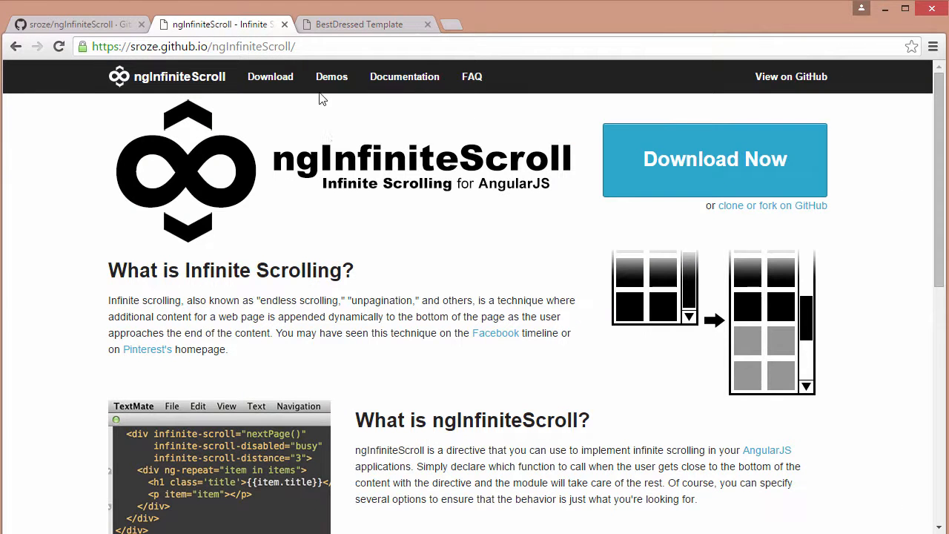
click(403, 77)
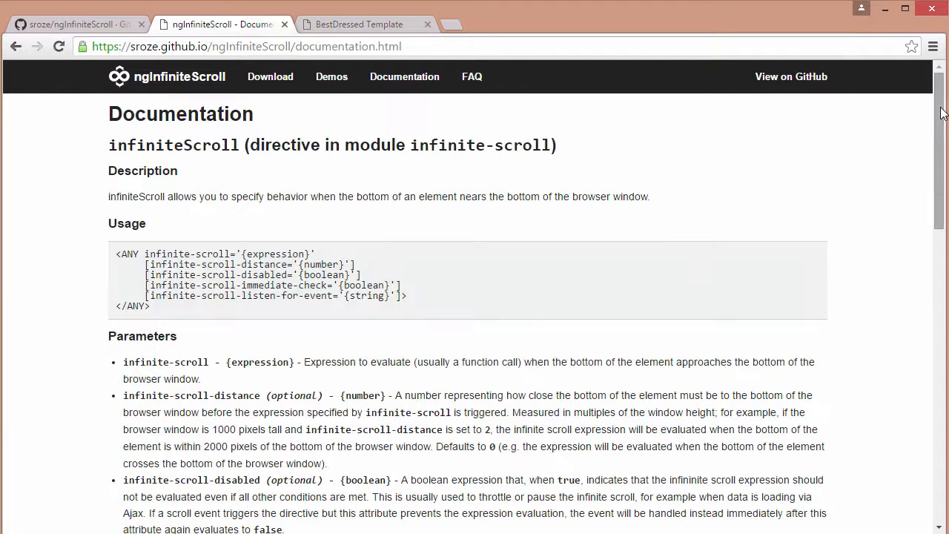
scroll(down, 3)
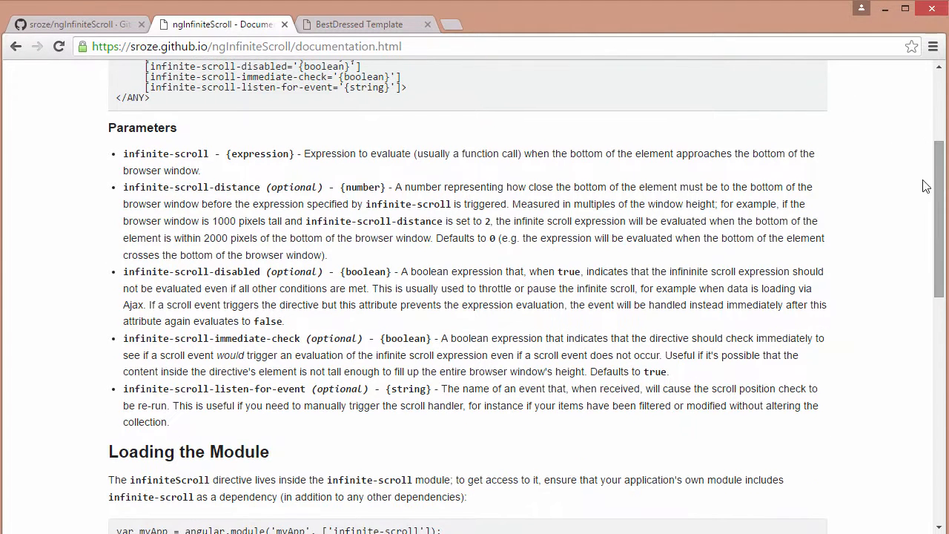
mouse_move(255, 184)
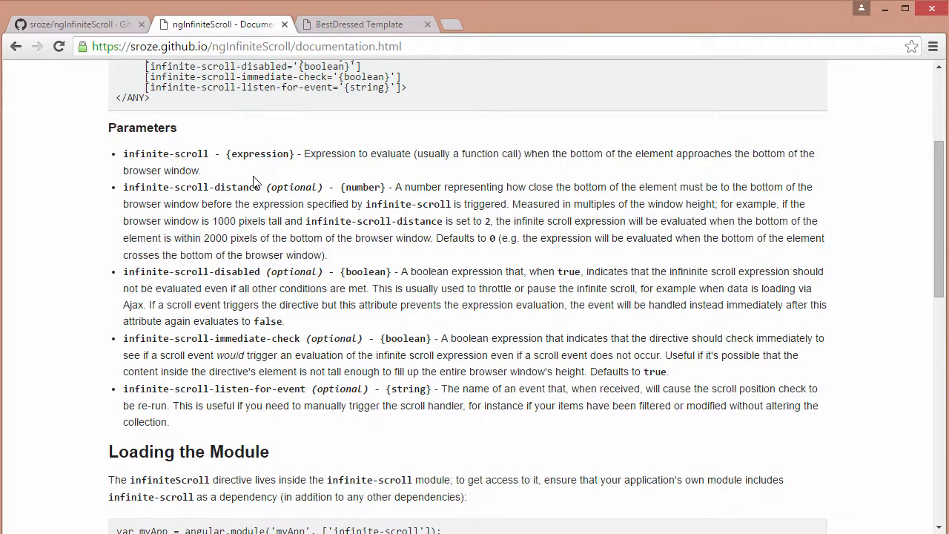
mouse_move(244, 192)
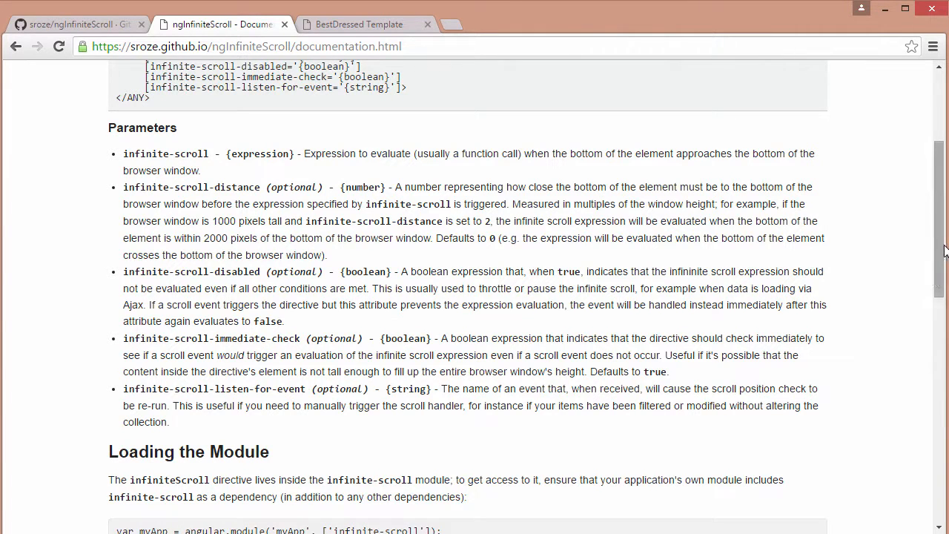
mouse_move(493, 284)
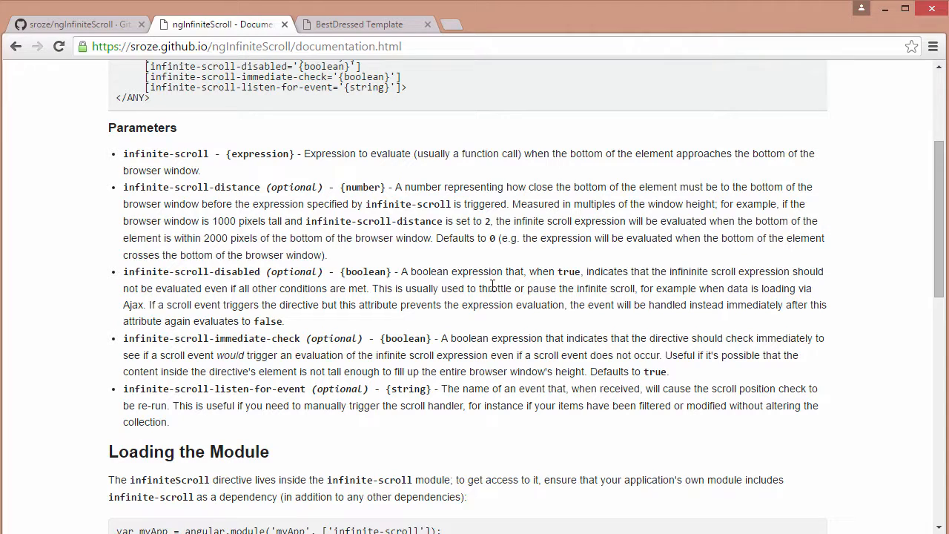
mouse_move(943, 217)
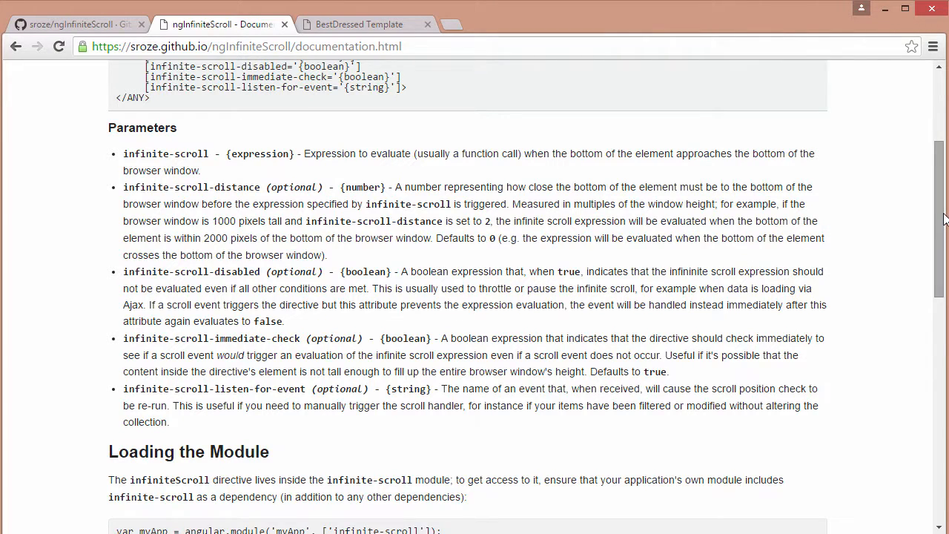
scroll(down, 3)
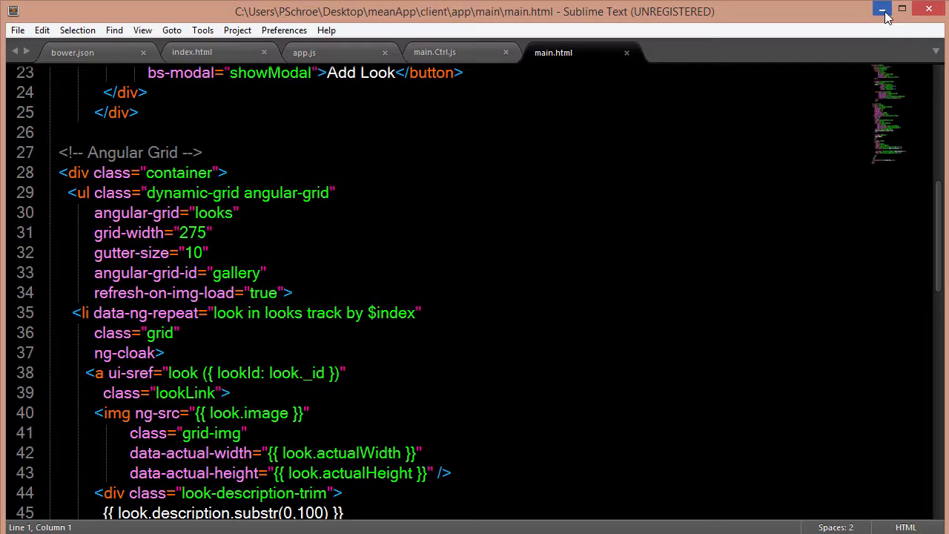
Step: Give the container div infinite-scroll="nextPage()", disabled="busy || noMoreData" and distance="0.1"
click(213, 172)
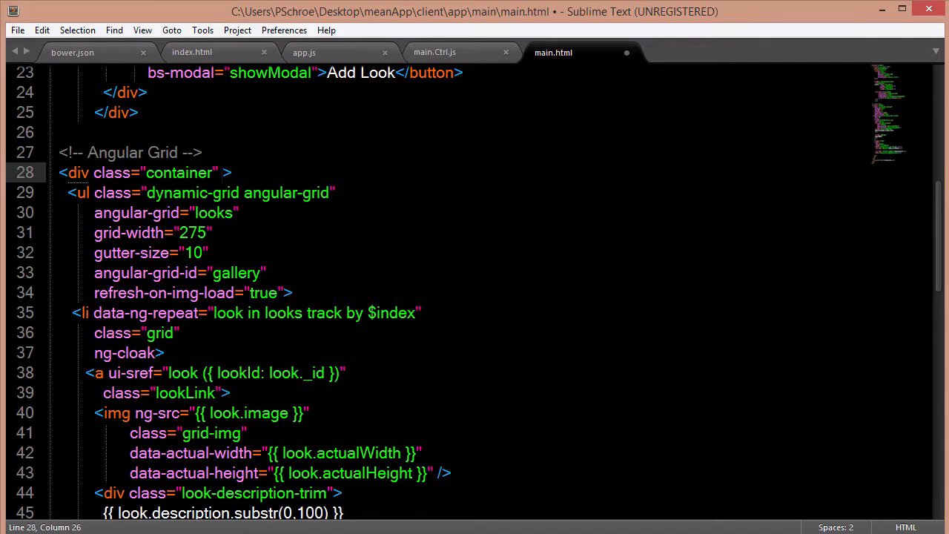
text(infinite-scroll="nextPage()
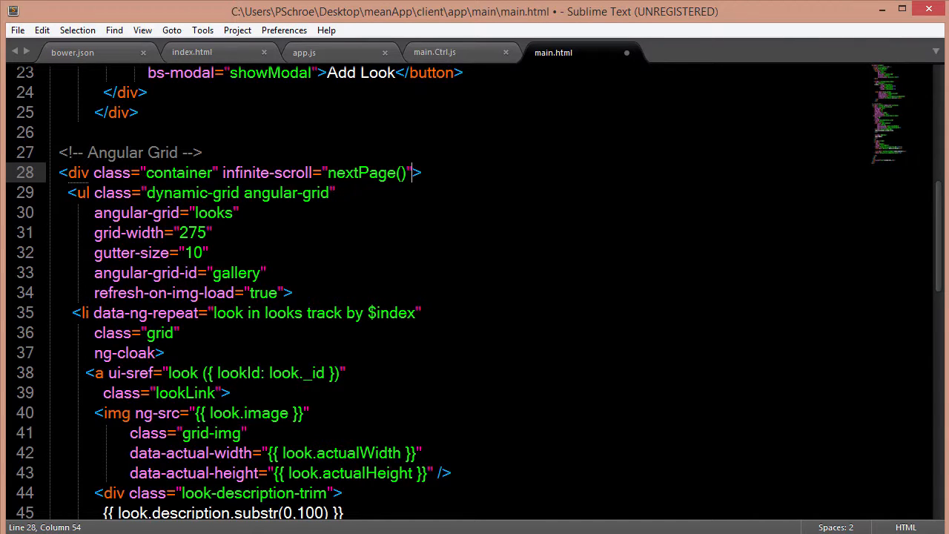
text(infinite-scroll-disabled="busy)
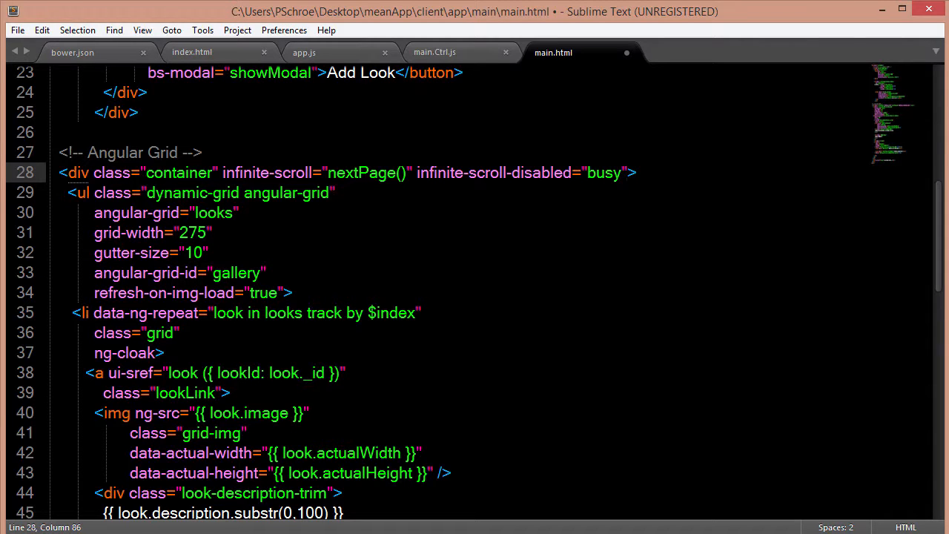
text(|| noMoreData)
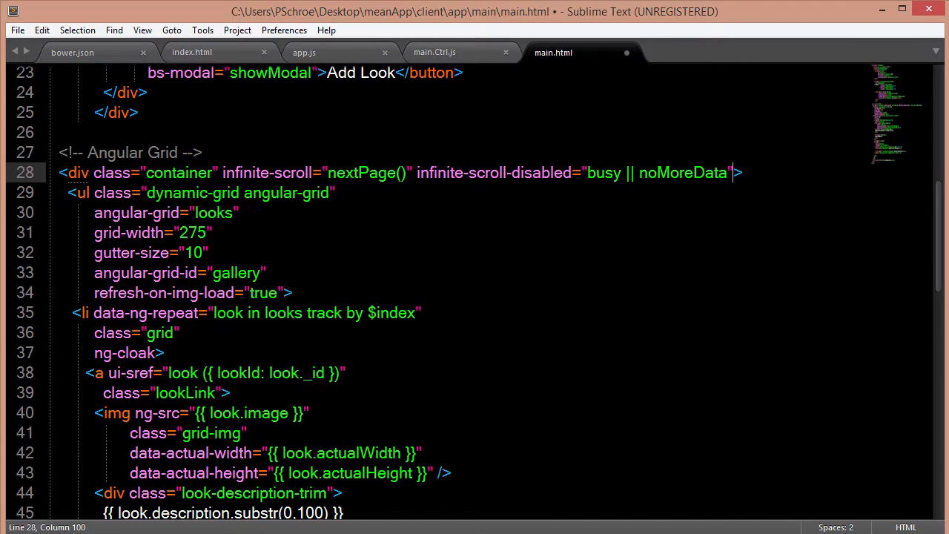
text(infinite-scroll-distance=")
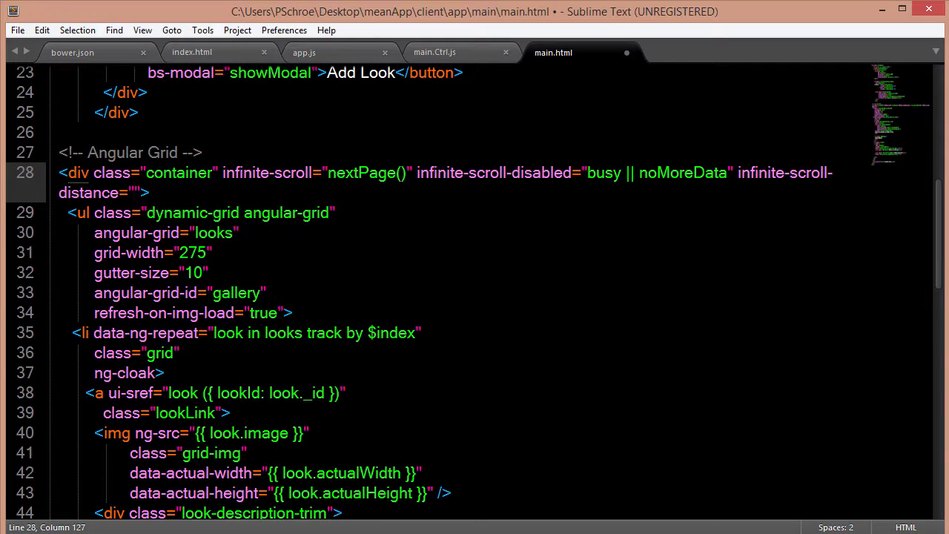
text(0.1)
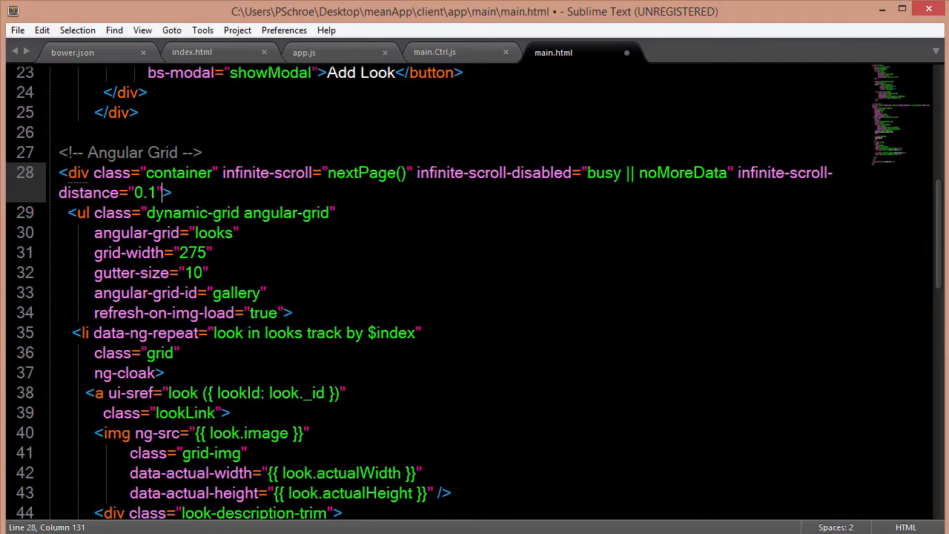
click(454, 51)
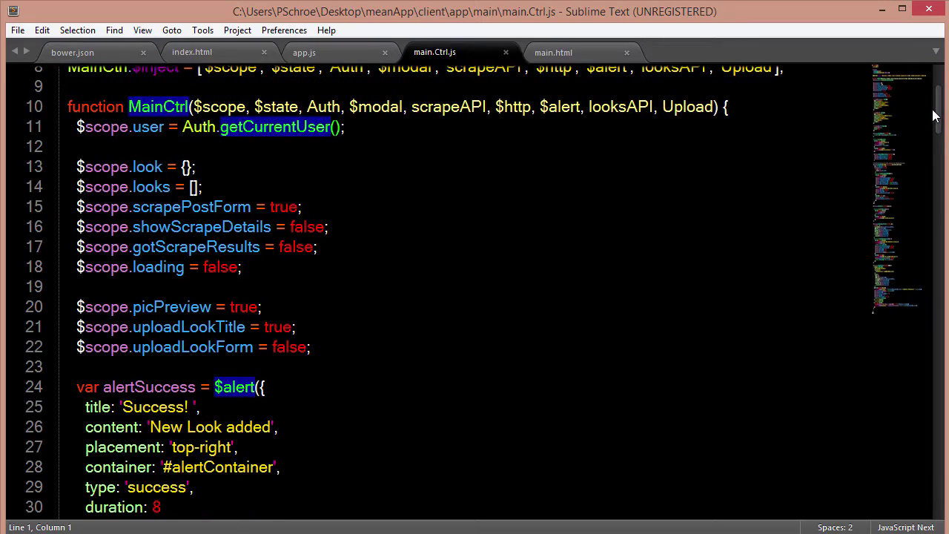
Step: Declare $scope.busy = true, $scope.allData = [] and var page = 0 in main.Ctrl.js
scroll(down, 3)
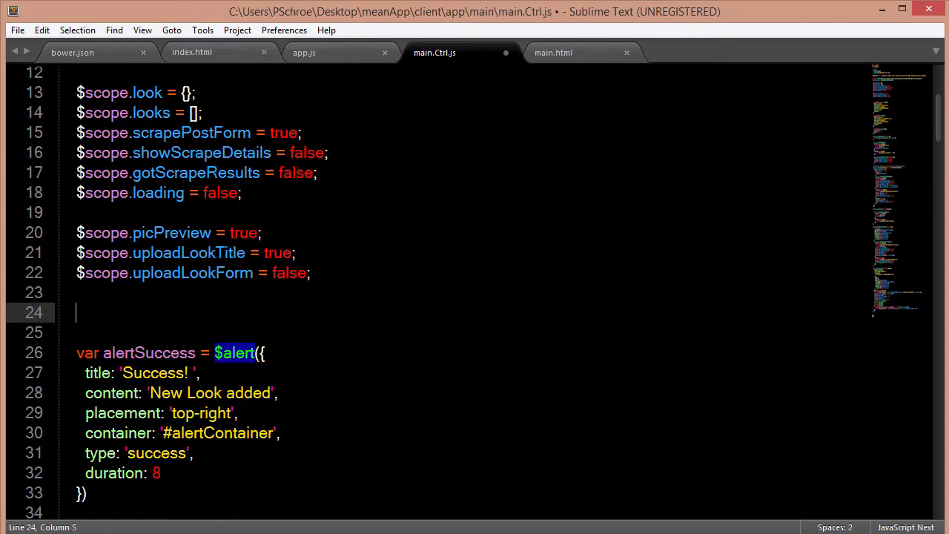
text($scope.busy)
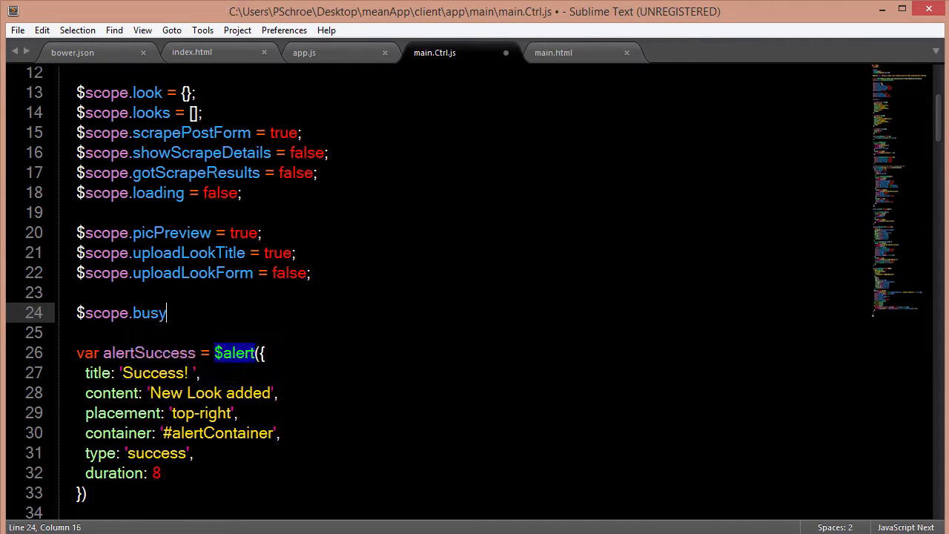
text(= true;)
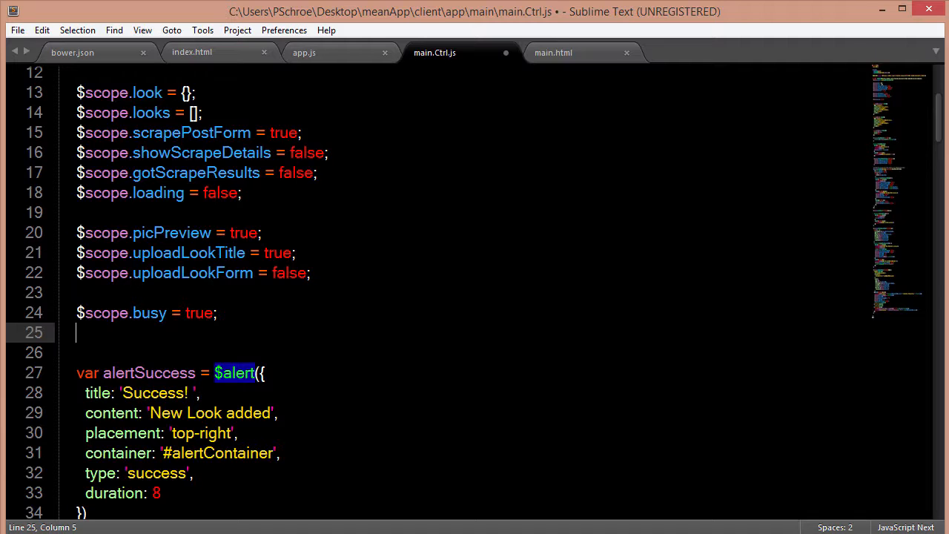
text($scope.allData =)
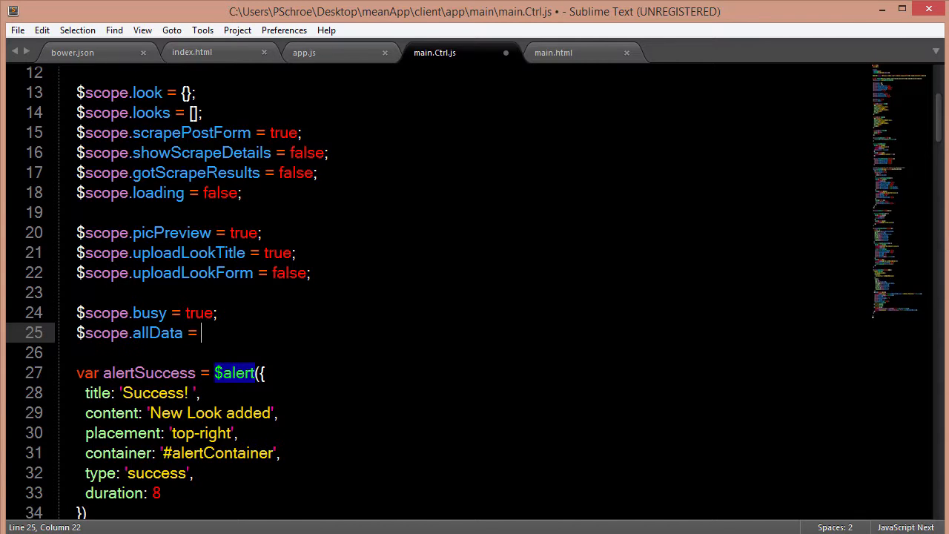
text([];)
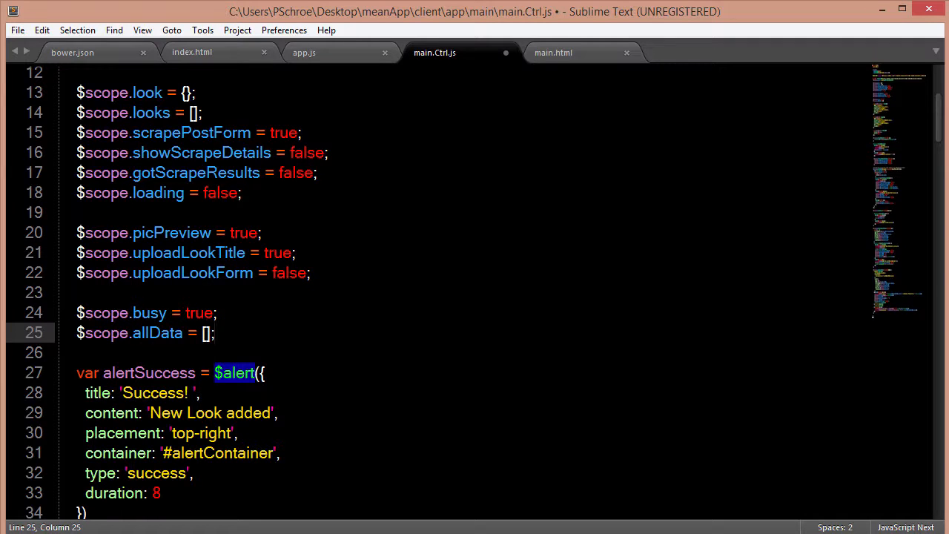
text(var page =)
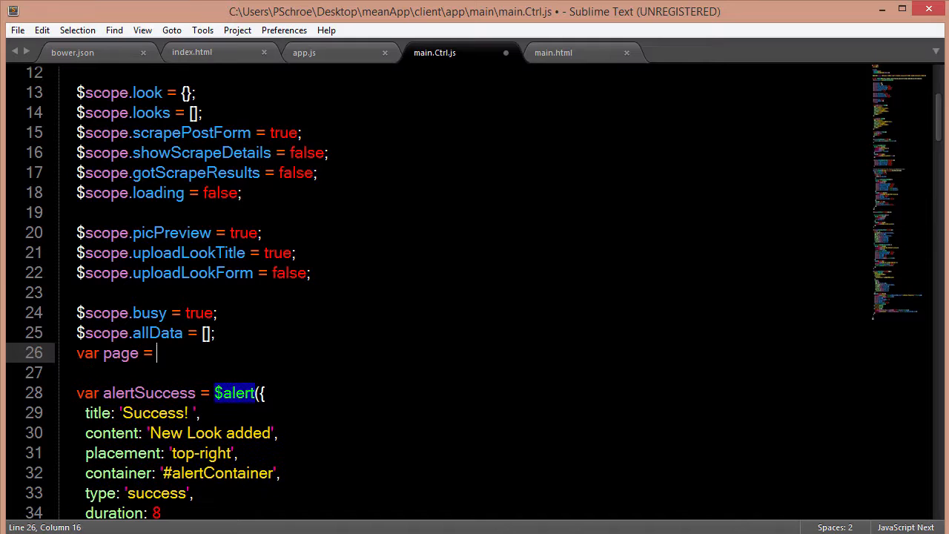
text(0;)
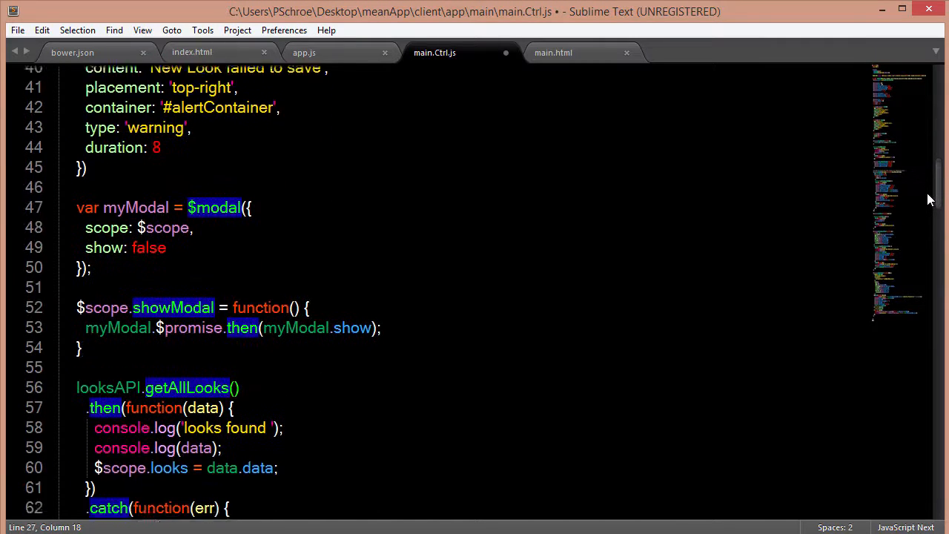
Step: In the getAllLooks handler set $scope.allData = data.data, call $scope.nextPage() and begin $scope.busy
scroll(down, 3)
text(// )
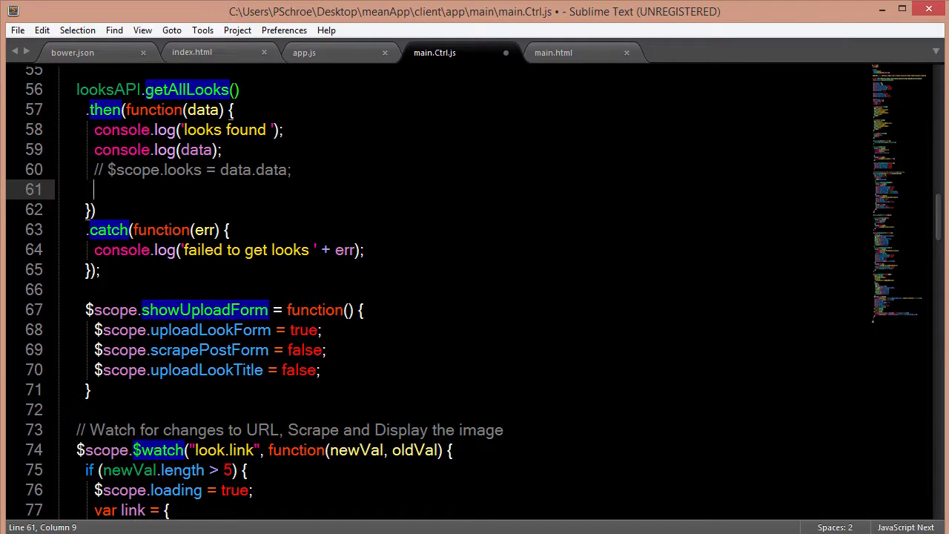
text($scope)
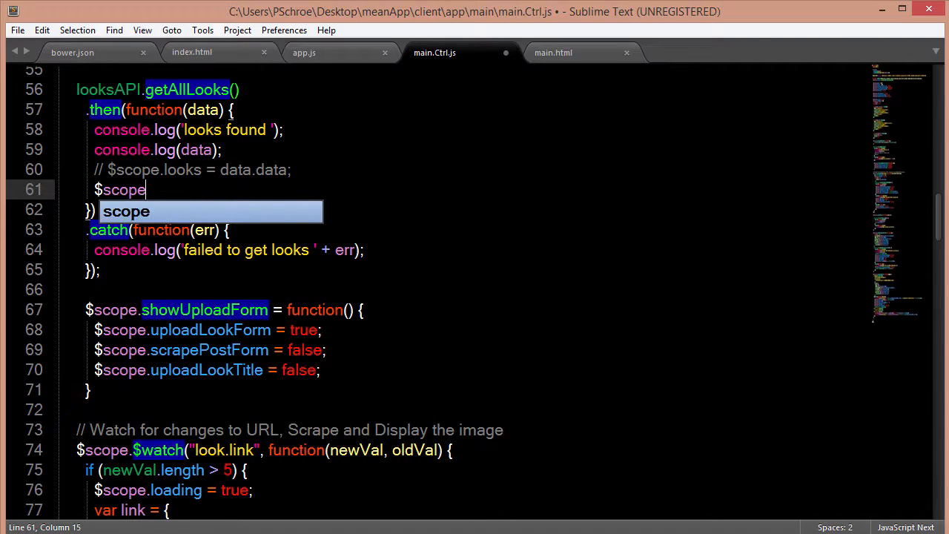
text(.allData)
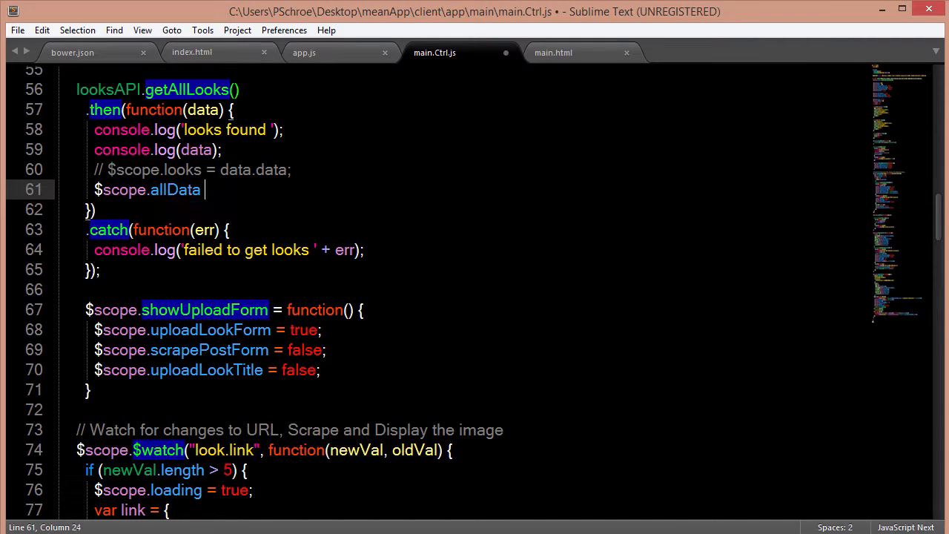
text(= data)
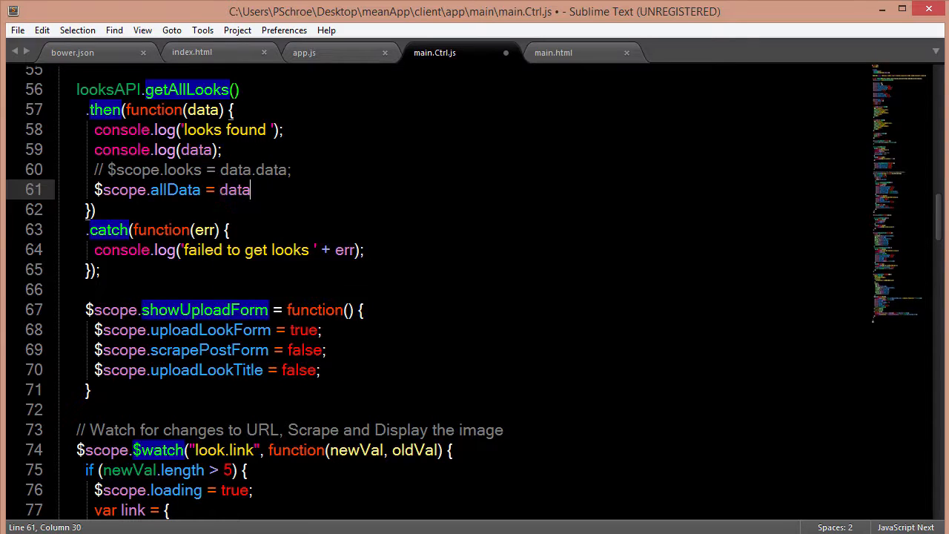
text(.data;)
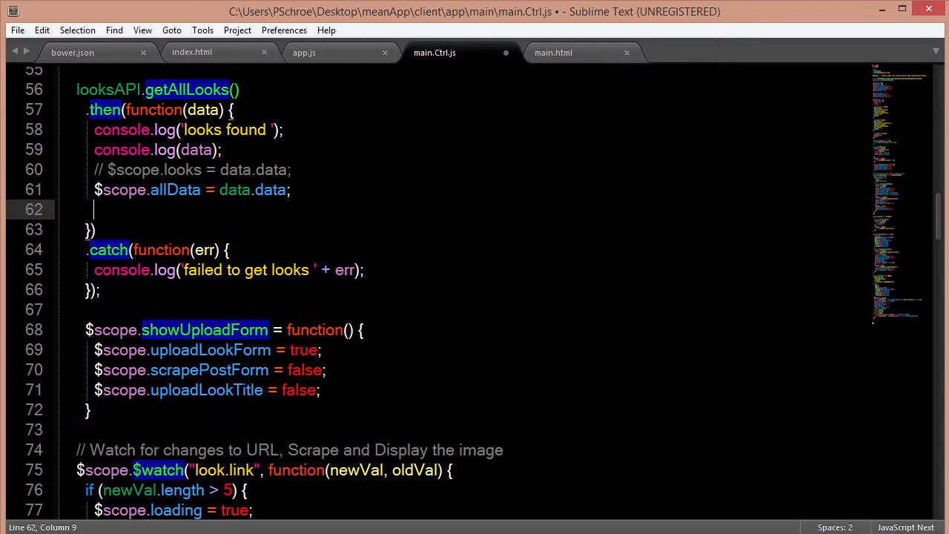
text($scope.nextPage();)
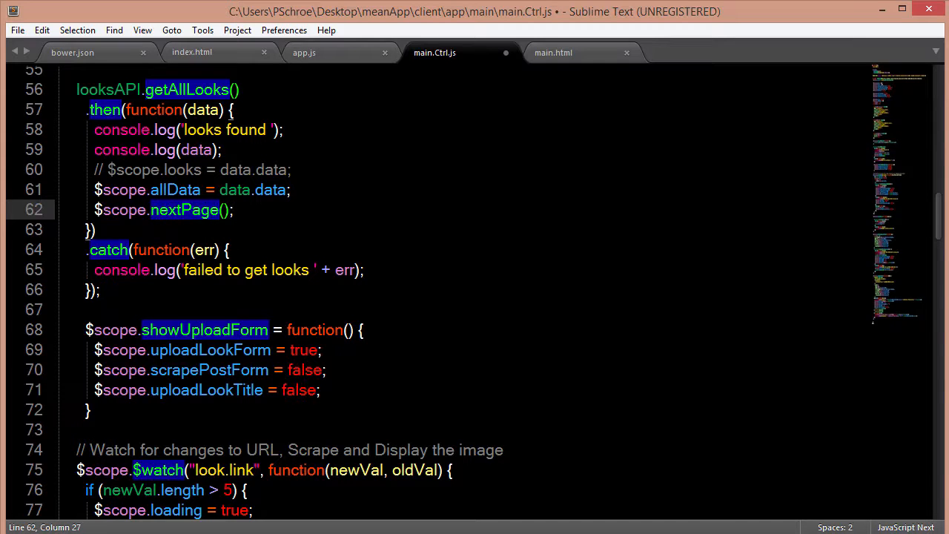
text($scope.busy = false;)
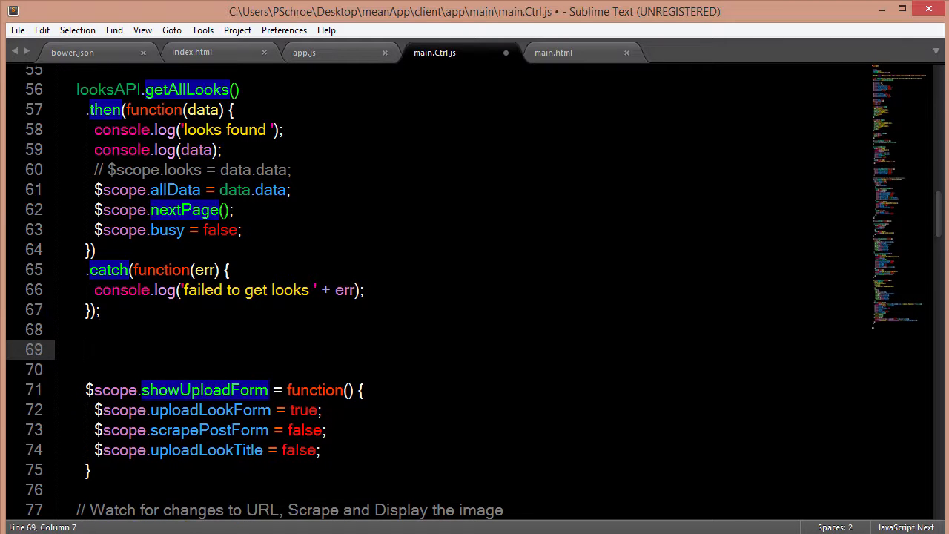
Step: Define $scope.nextPage = function() returning early if busy, then setting $scope.busy = true
text($scop)
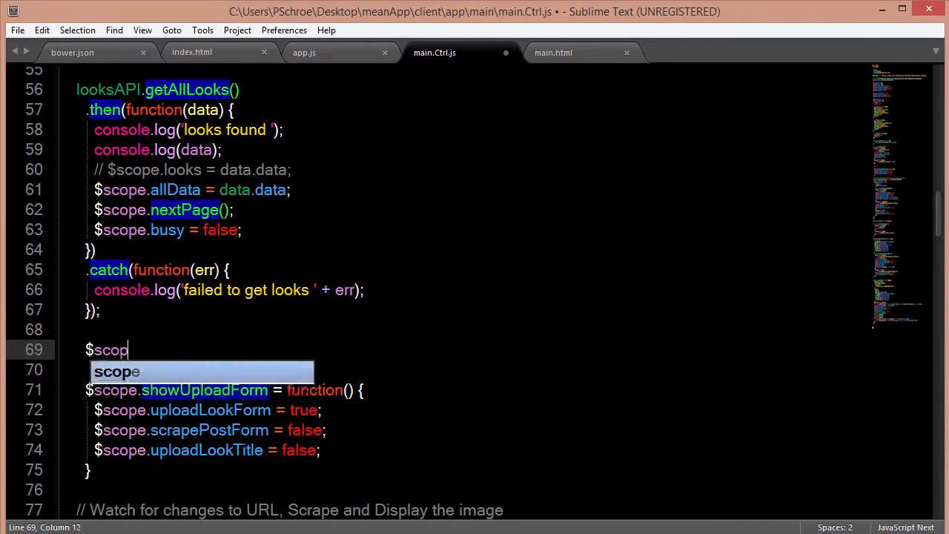
text(e.nextPage = function() {)
text(return;)
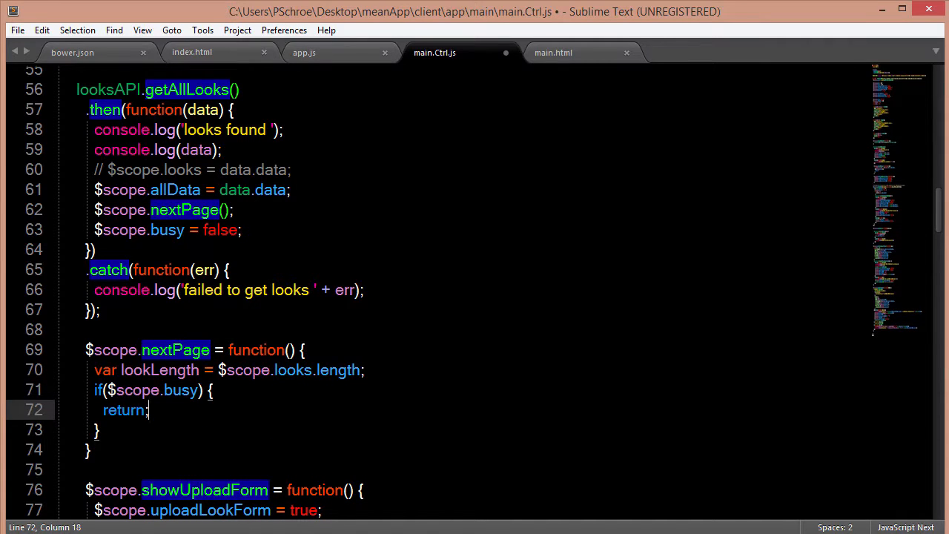
key(enter)
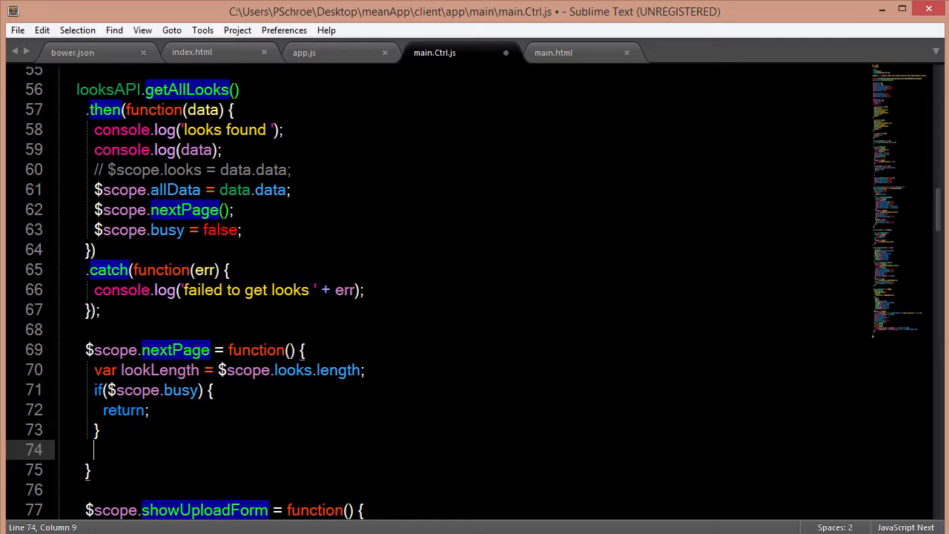
text($scope.busy)
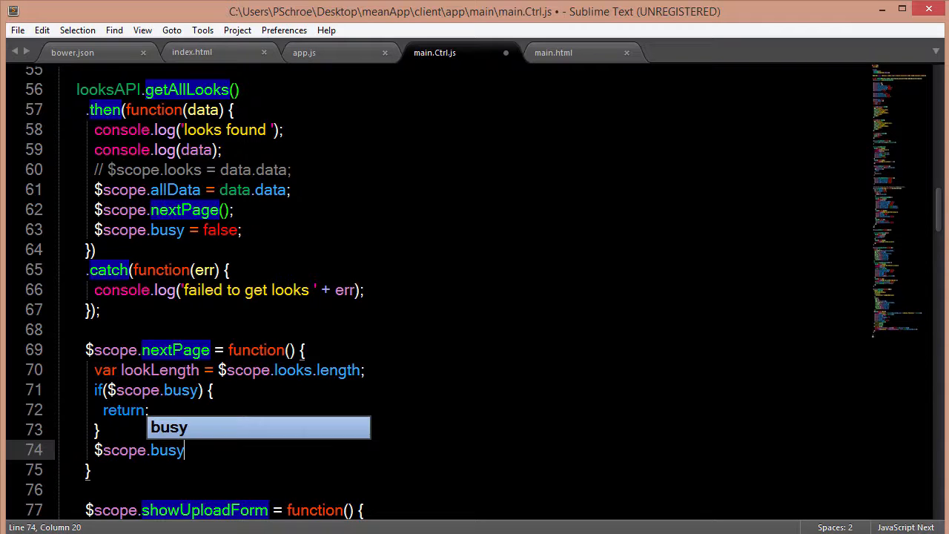
text(= true;)
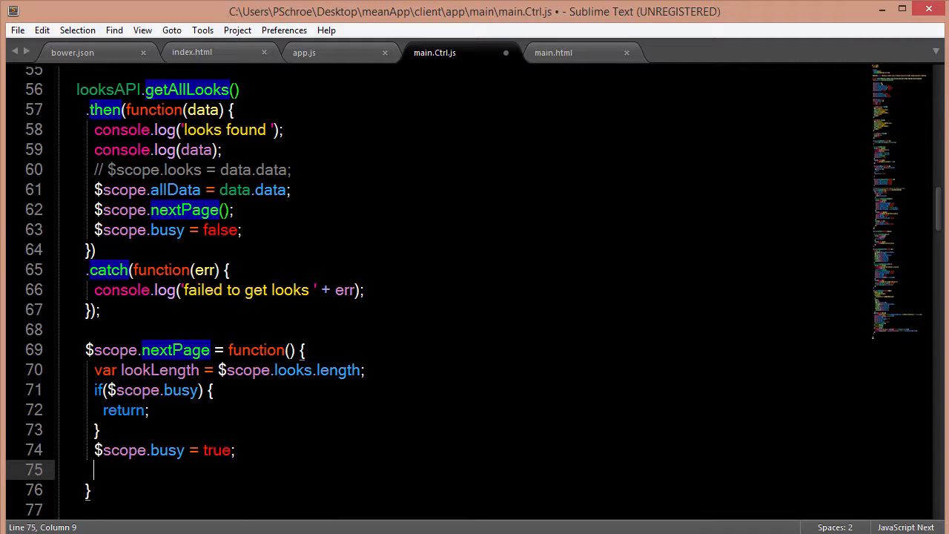
text($scope.lok)
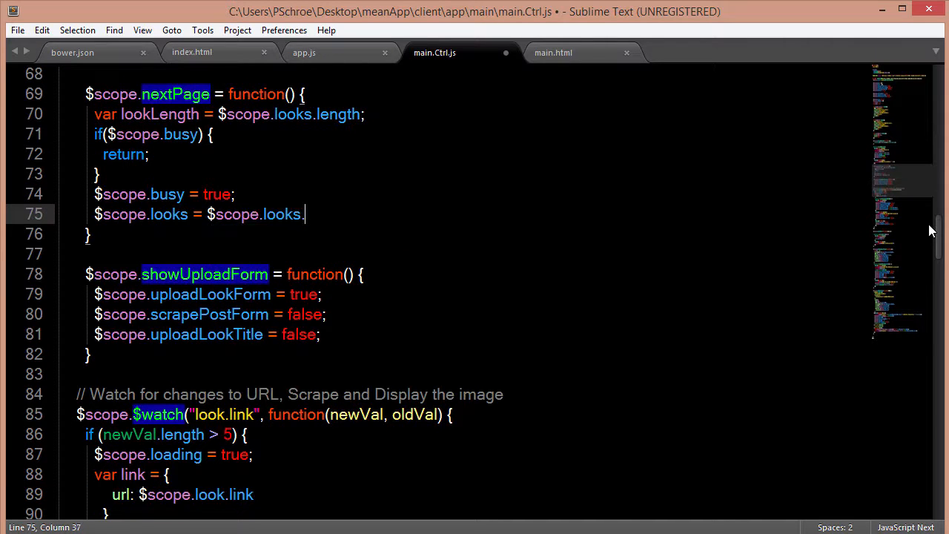
Step: Append $scope.allData.splice(page * step, step) onto $scope.looks via concat
text(concat($scope.allData.s)
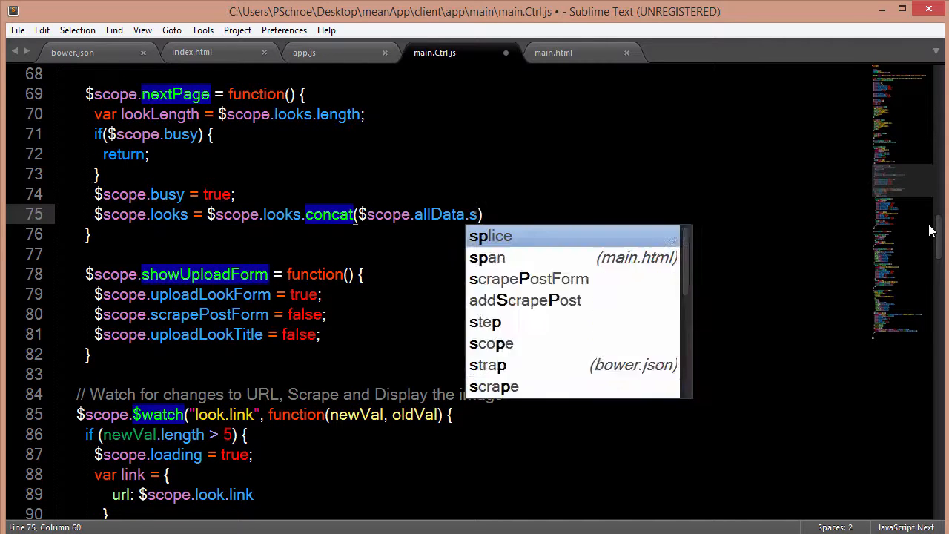
key(Tab)
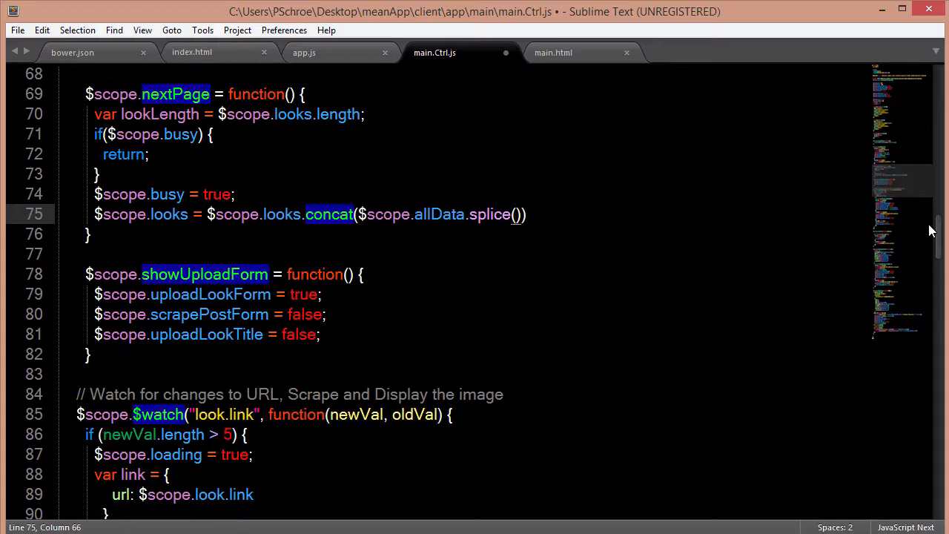
text(page *)
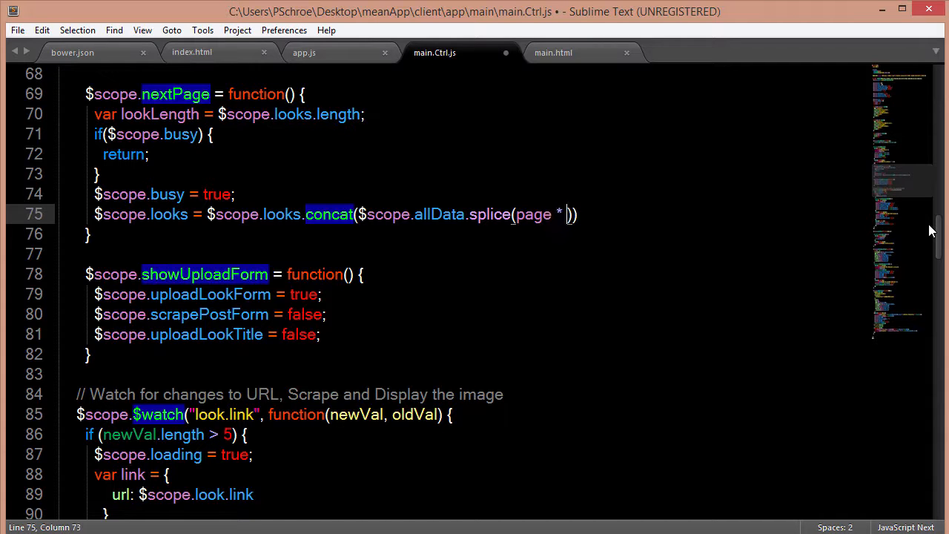
text(step)
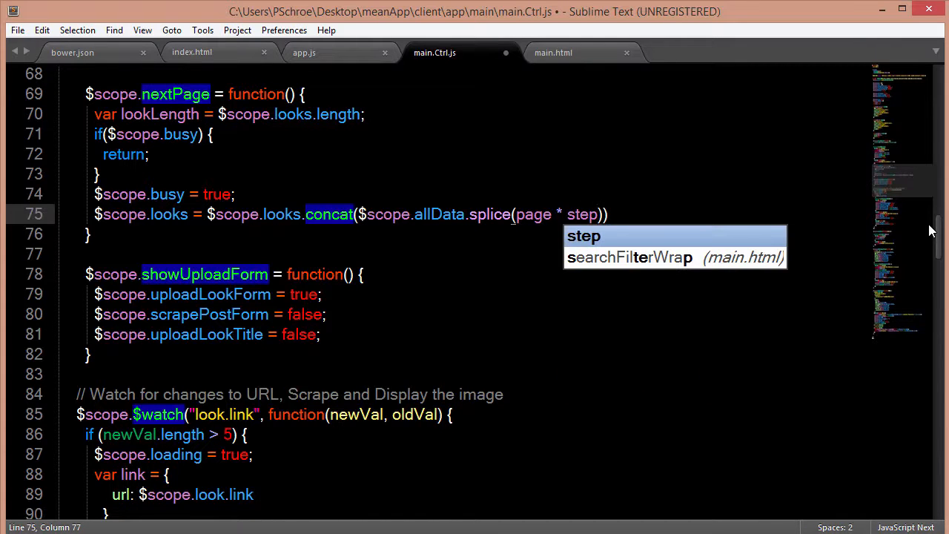
text(, step);)
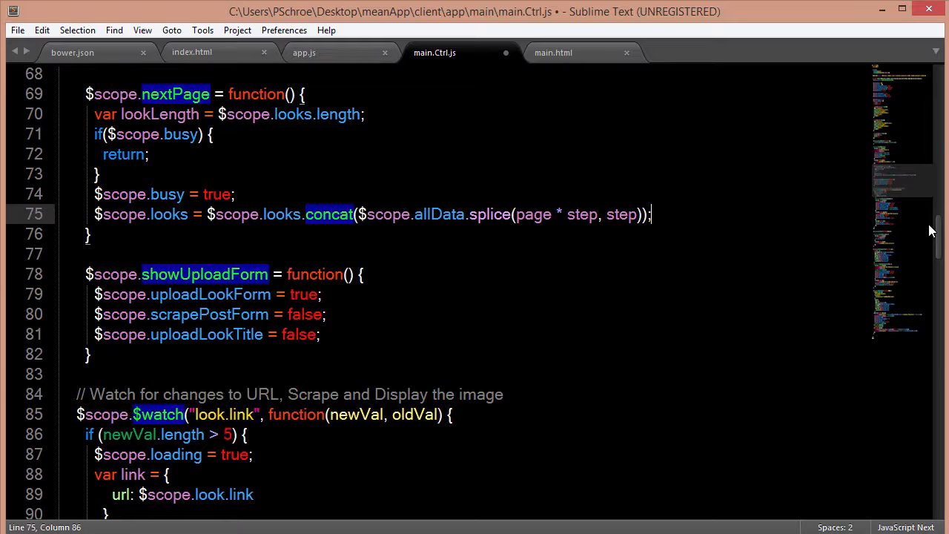
Step: Increment page with page++; and begin the $scope.busy reset line
text(page)
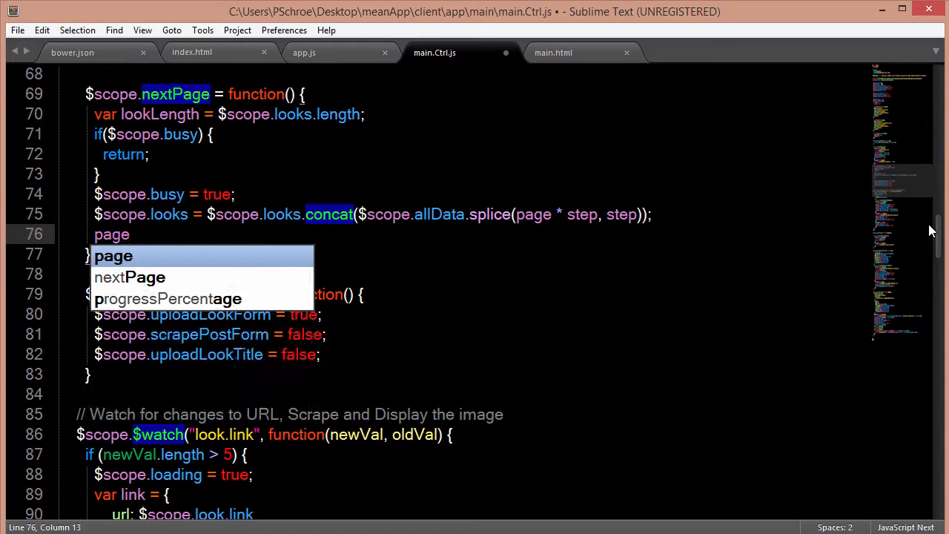
text(++)
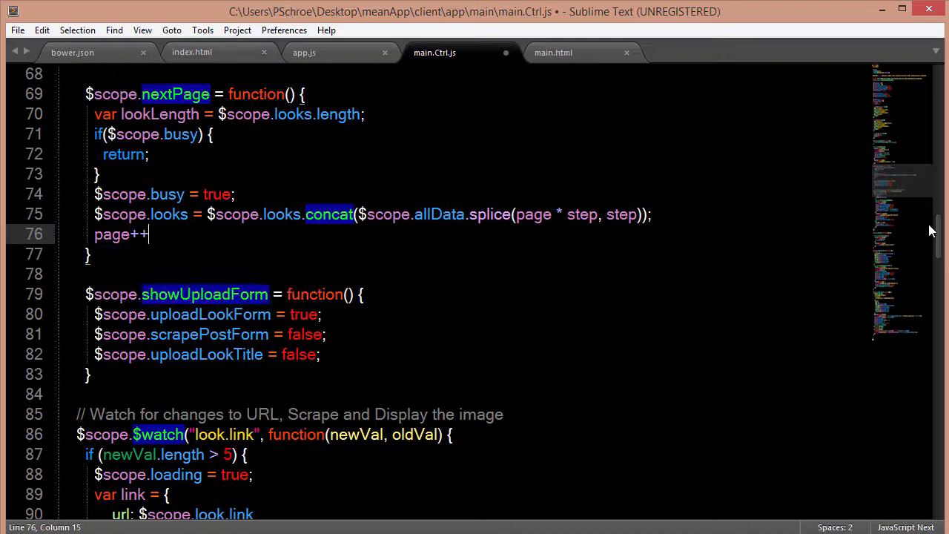
text(;)
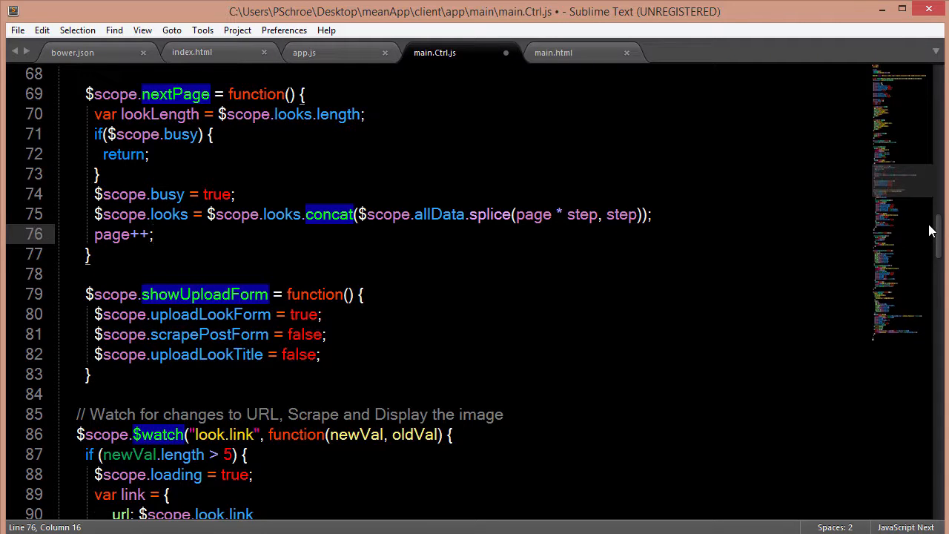
text($scope.busy = false;)
text(if)
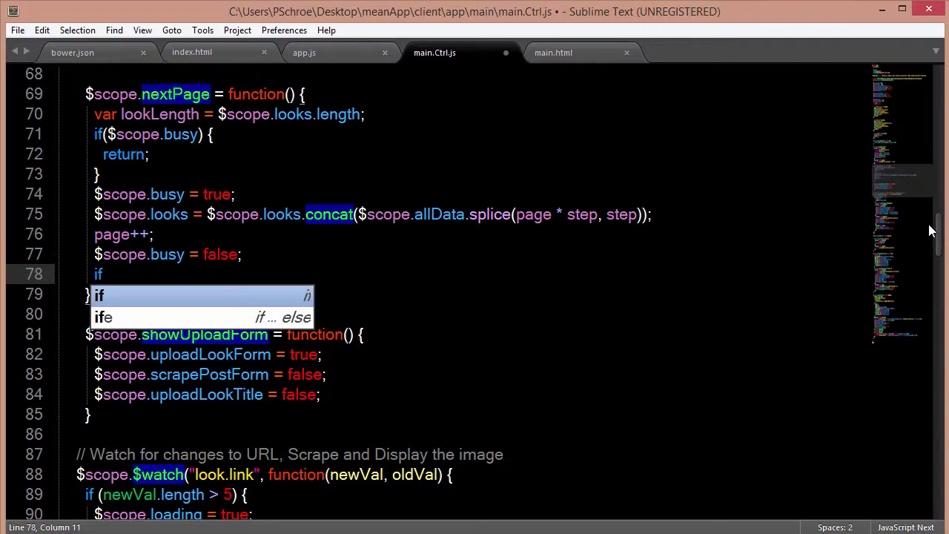
Step: Add the if($scope.looks.length === 0) check, then stop the Node server with Ctrl+C and confirm Y
text(($scope.looks))
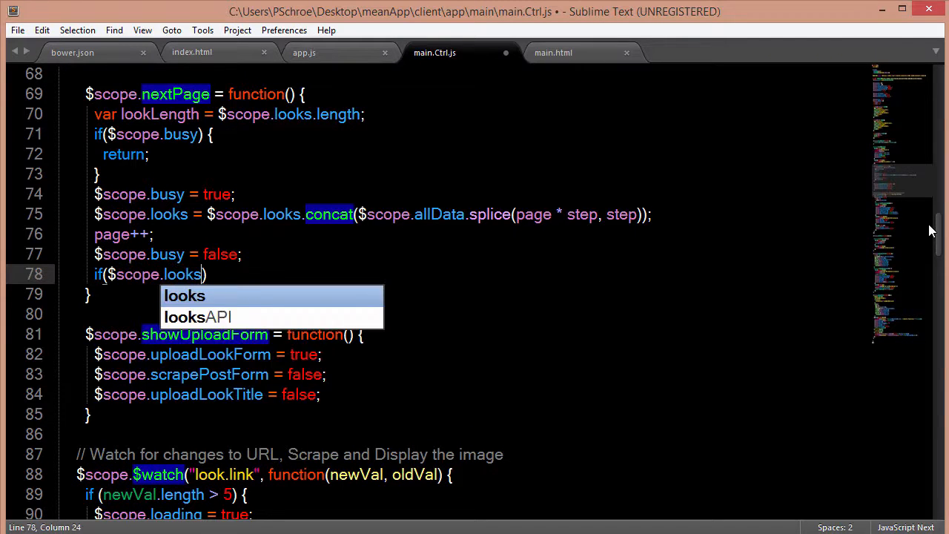
text(.length === 0)
text($scope.noMoreData = true;)
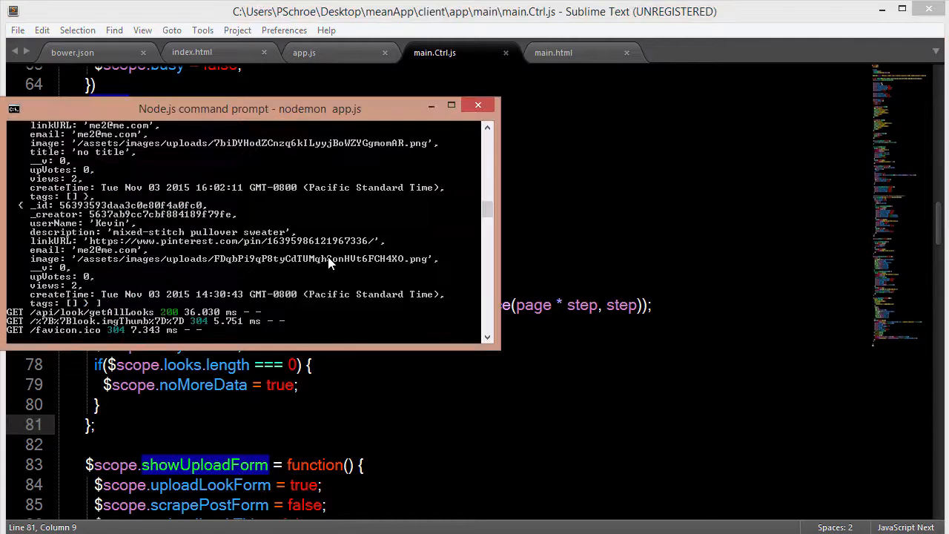
key(ctrl+c)
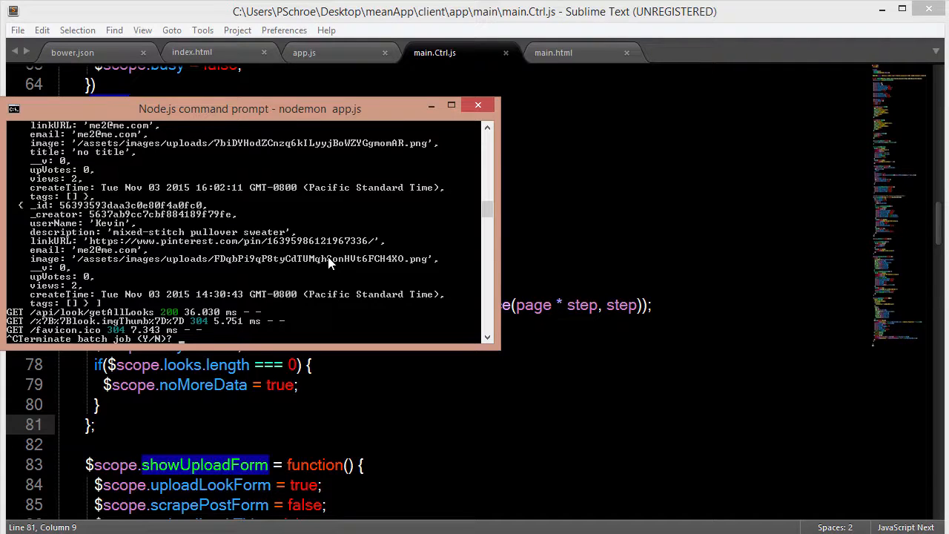
text(y)
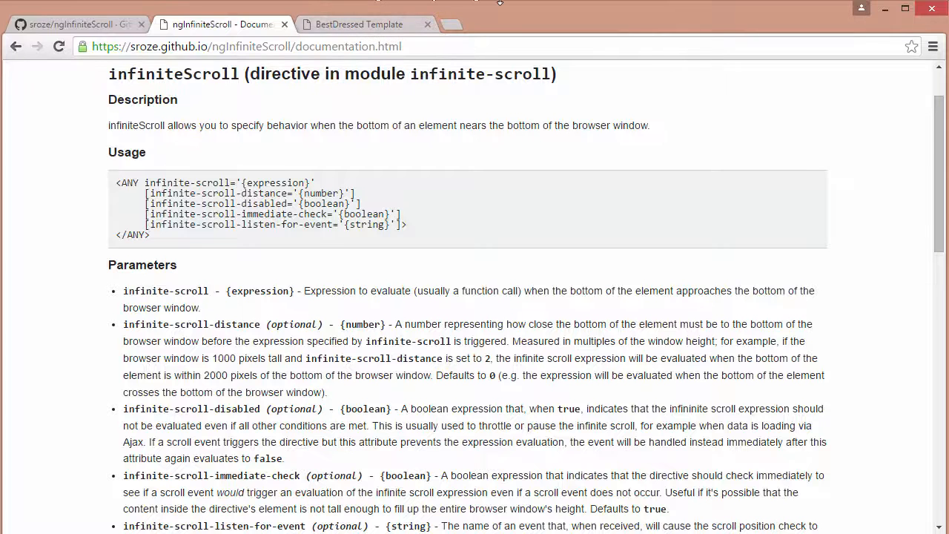
Step: Switch to the Chrome tab showing the ngInfiniteScroll directive documentation
click(359, 24)
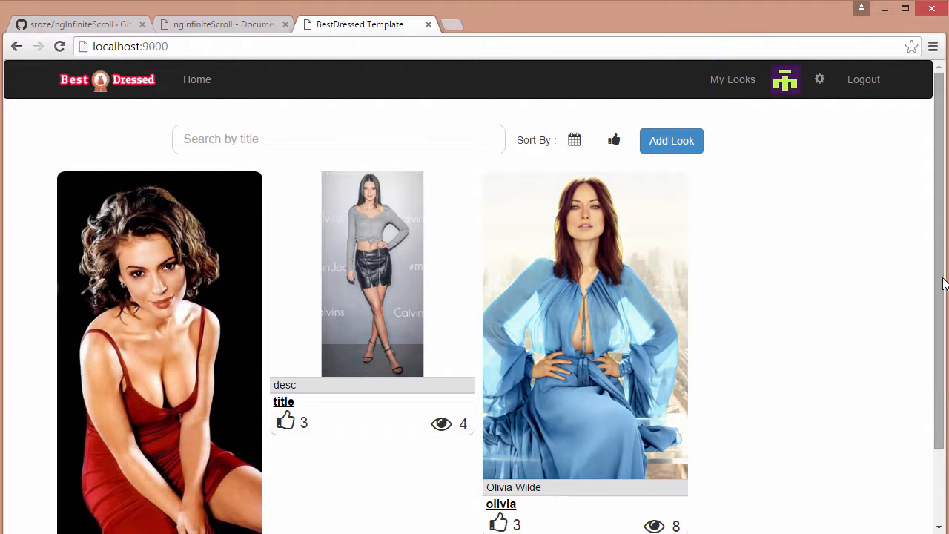
mouse_move(943, 172)
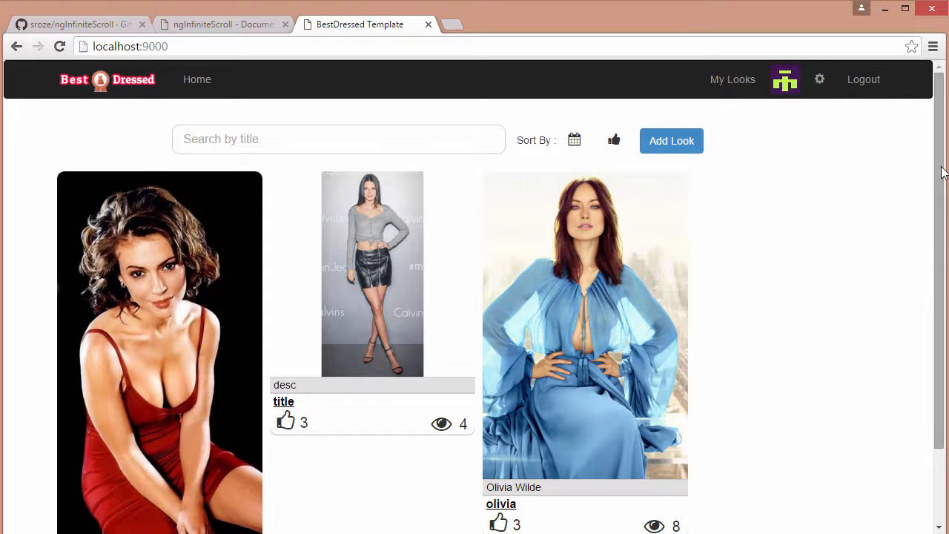
Step: Scroll down the BestDressed looks page to reveal more look cards
scroll(down, 3)
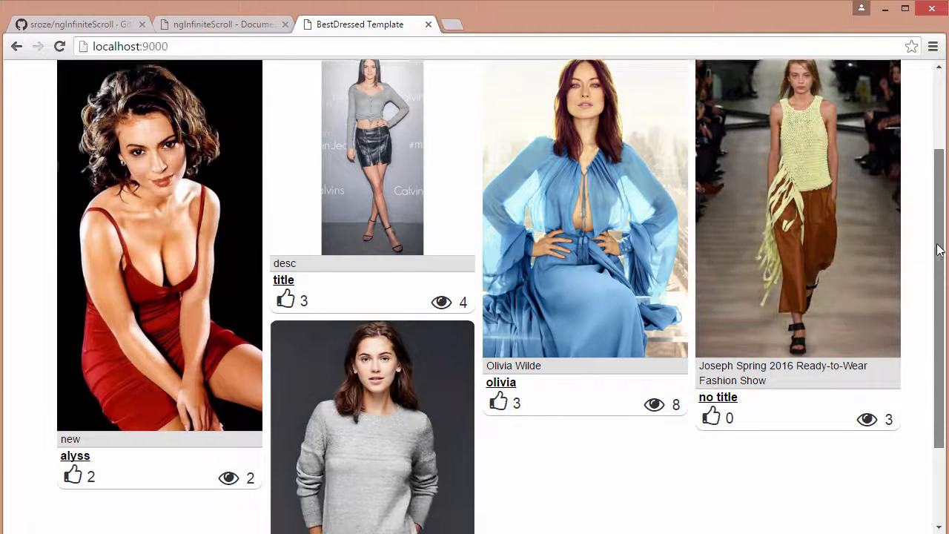